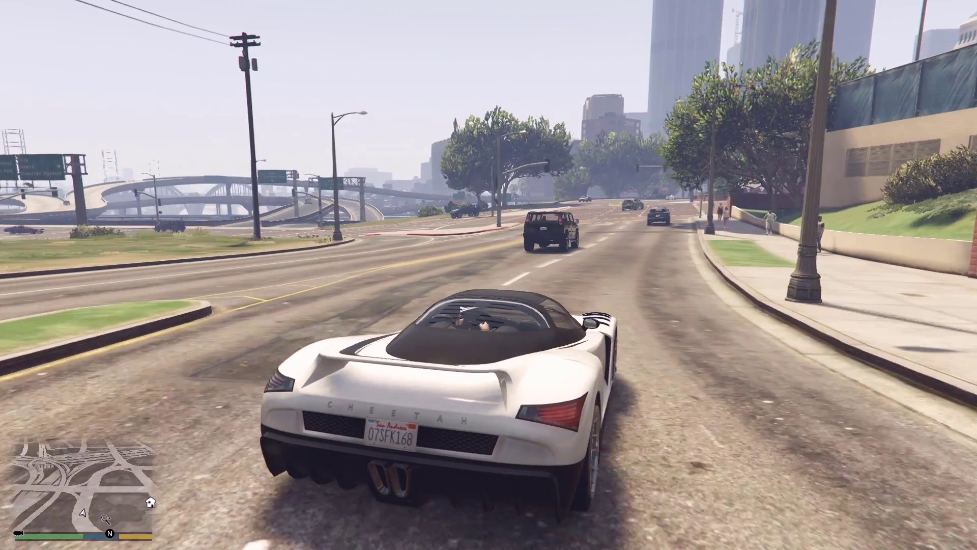
Create a system restore point named 'backup' from the System Protection dialog.
key(w)
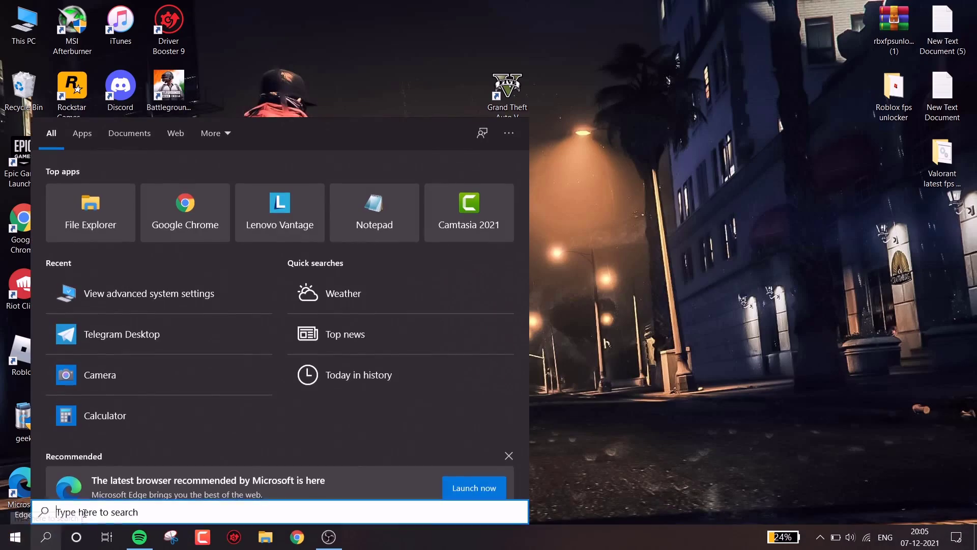
text(create a restore point)
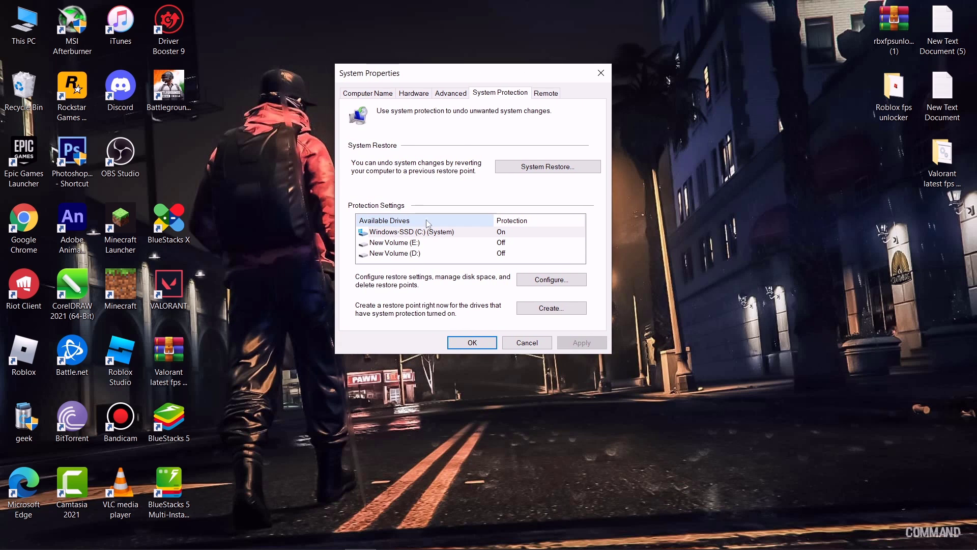
click(551, 279)
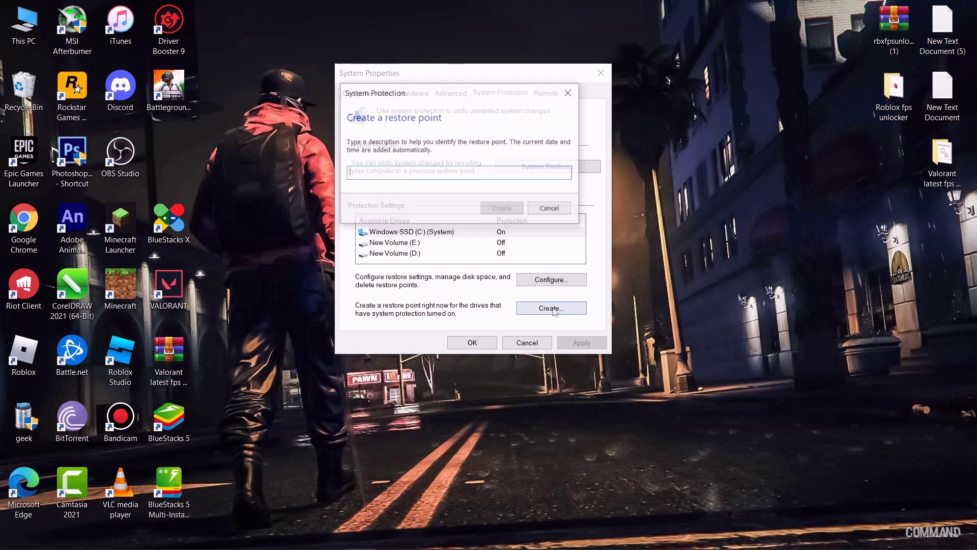
text(bad)
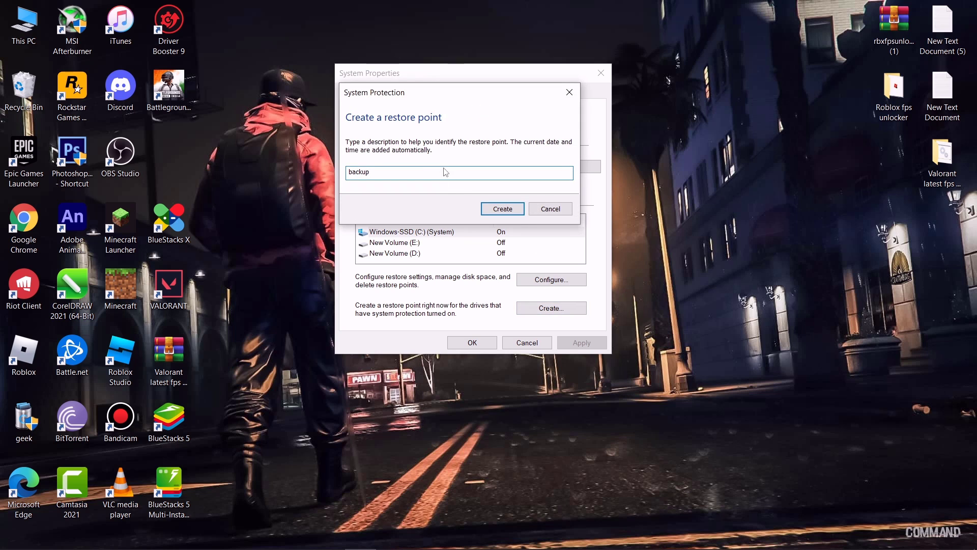
click(502, 208)
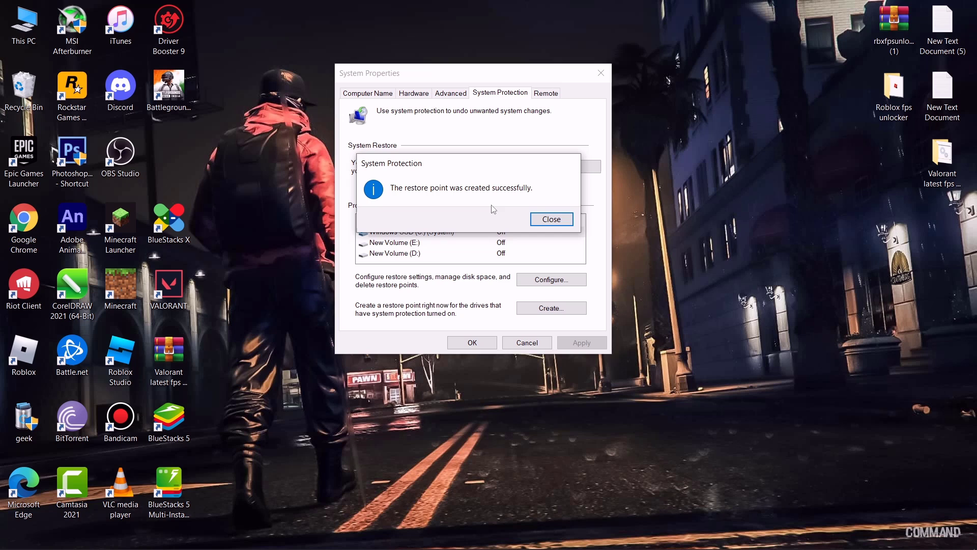
Set Performance Options to Custom, keeping only icon thumbnails and smooth screen-font edges, and apply it.
click(551, 219)
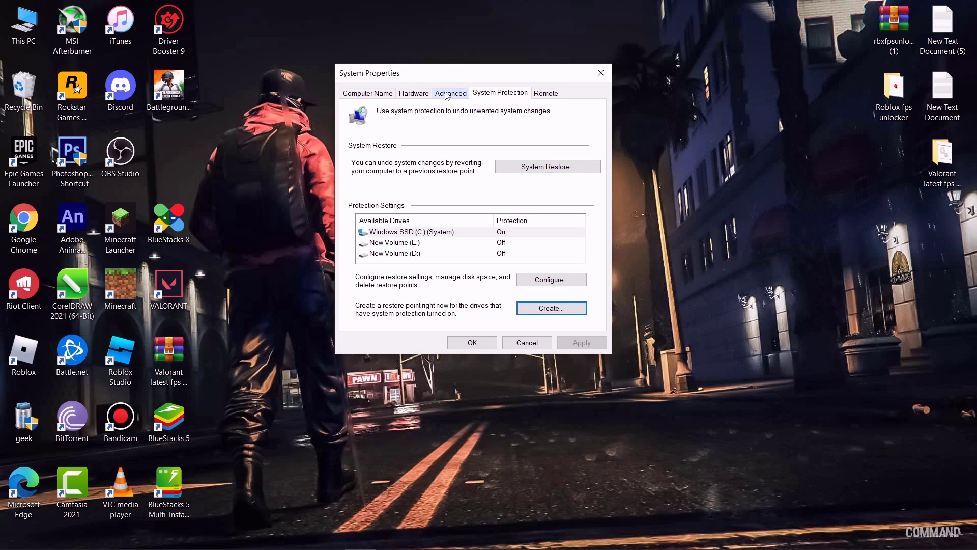
click(450, 92)
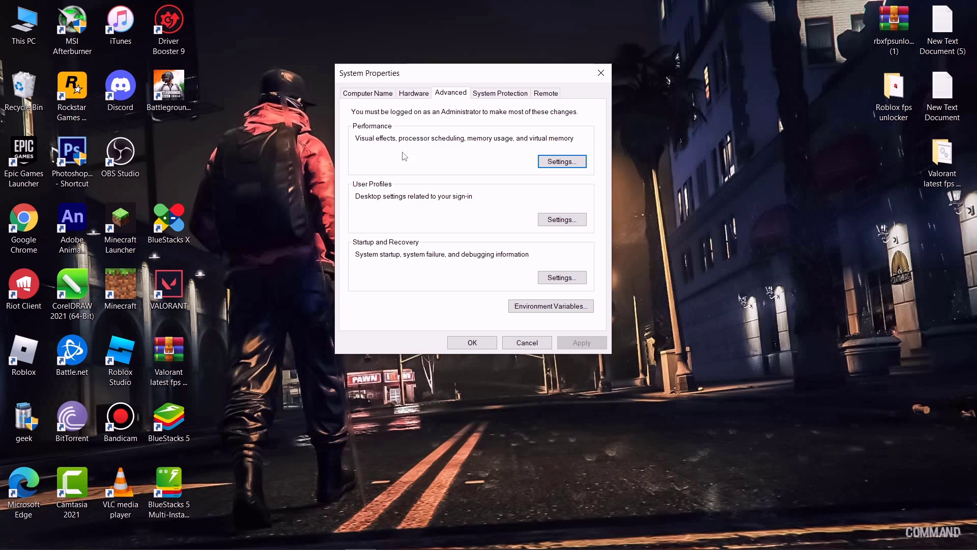
click(561, 162)
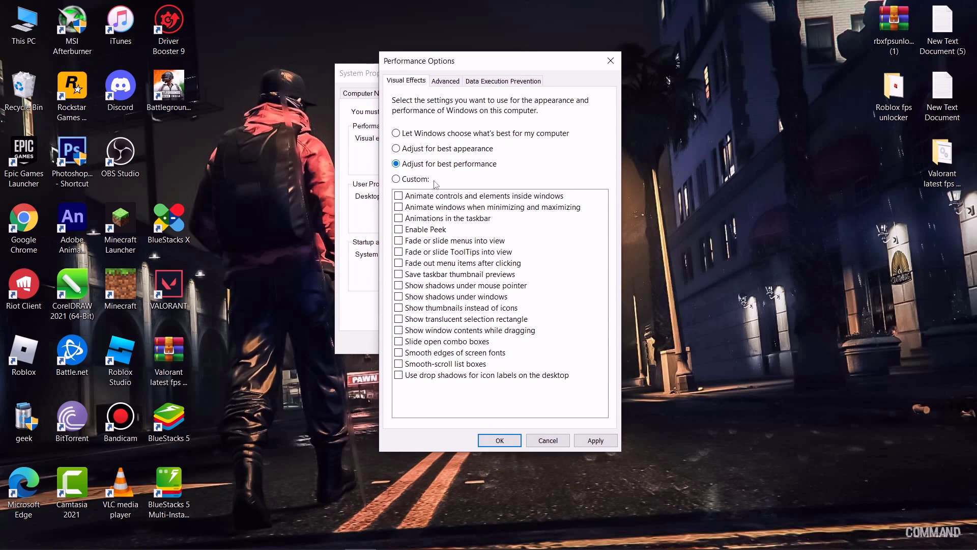
click(396, 179)
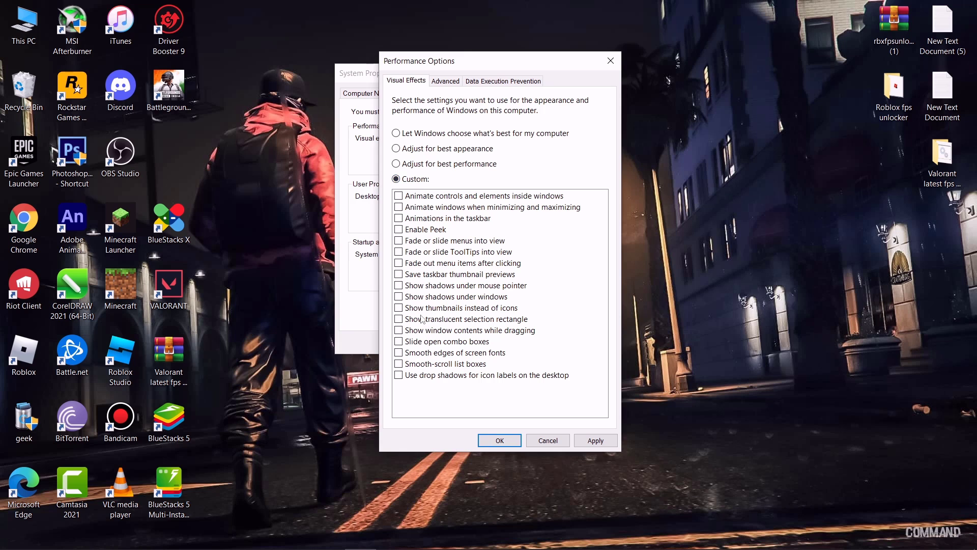
mouse_move(423, 320)
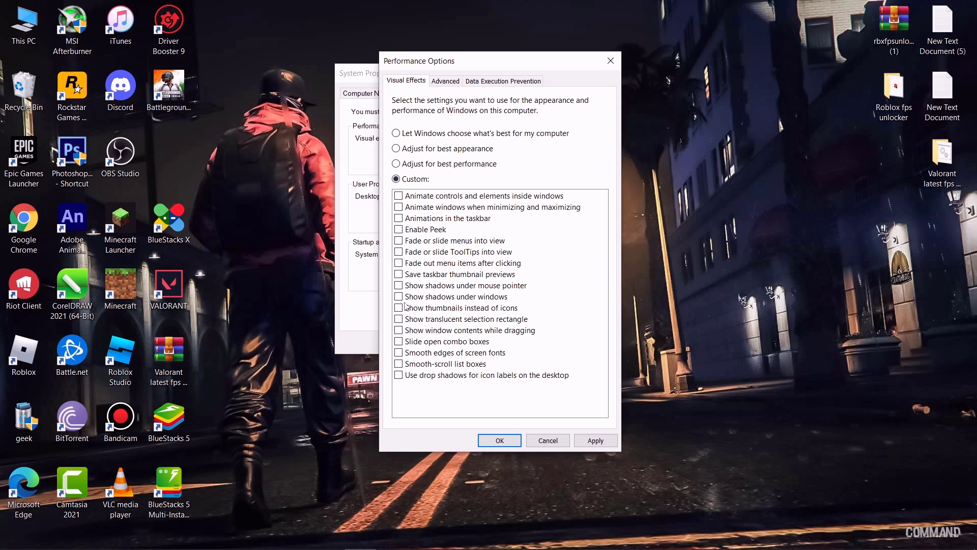
click(399, 307)
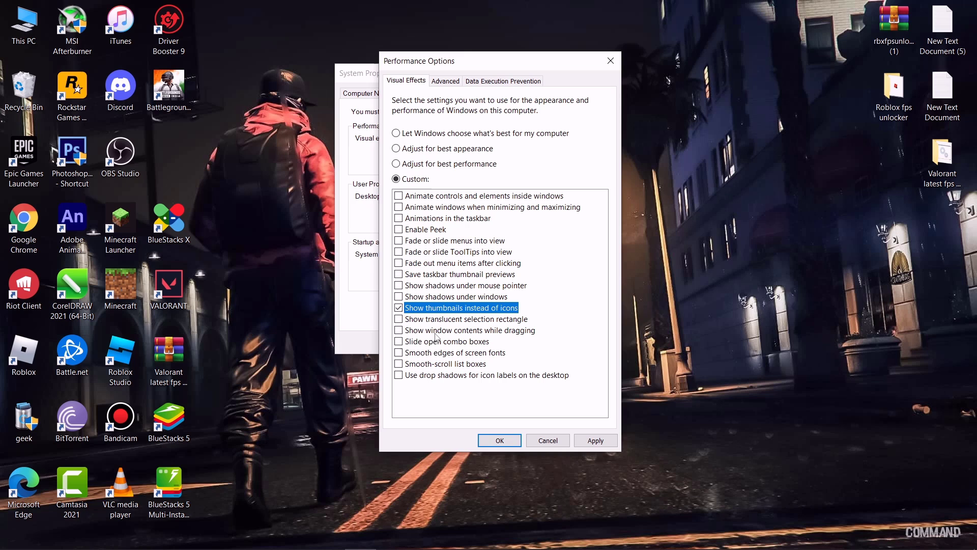
click(398, 352)
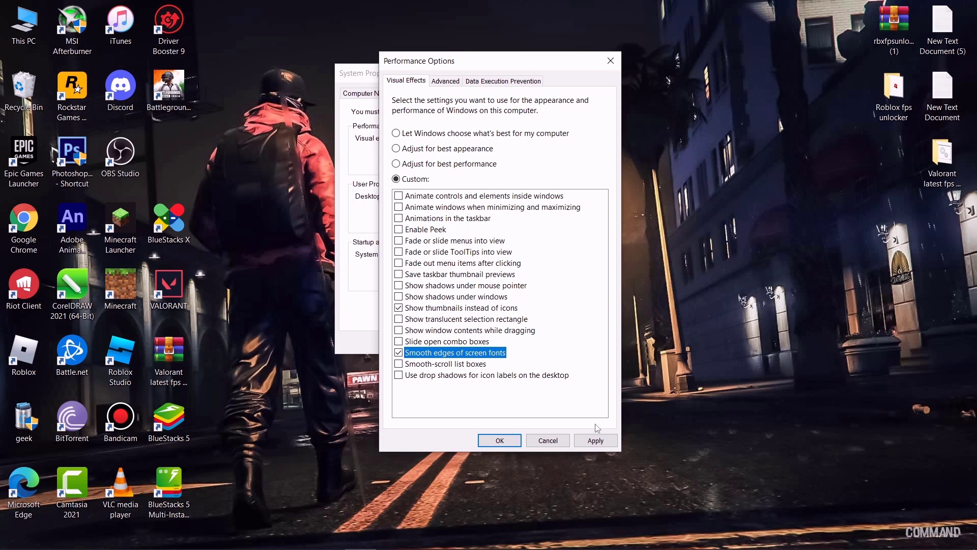
click(594, 440)
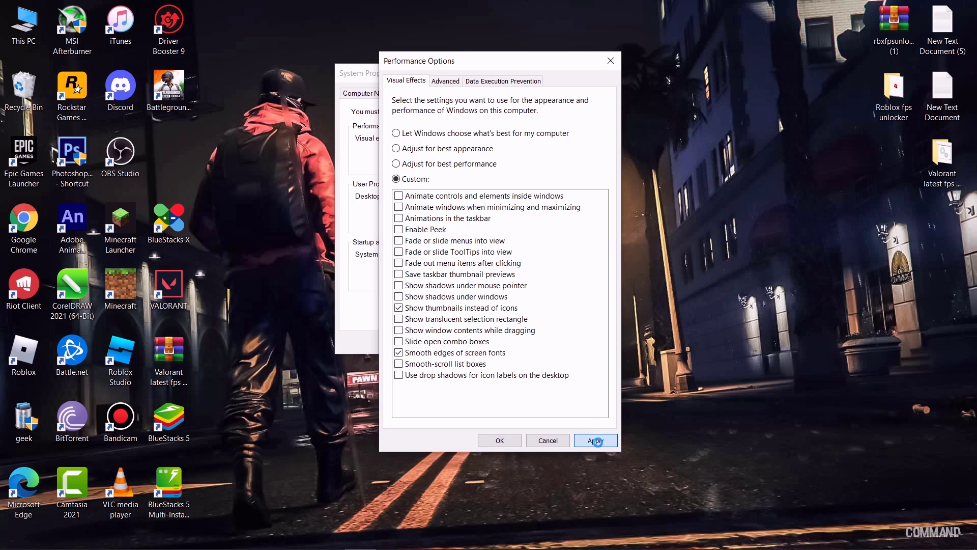
click(594, 439)
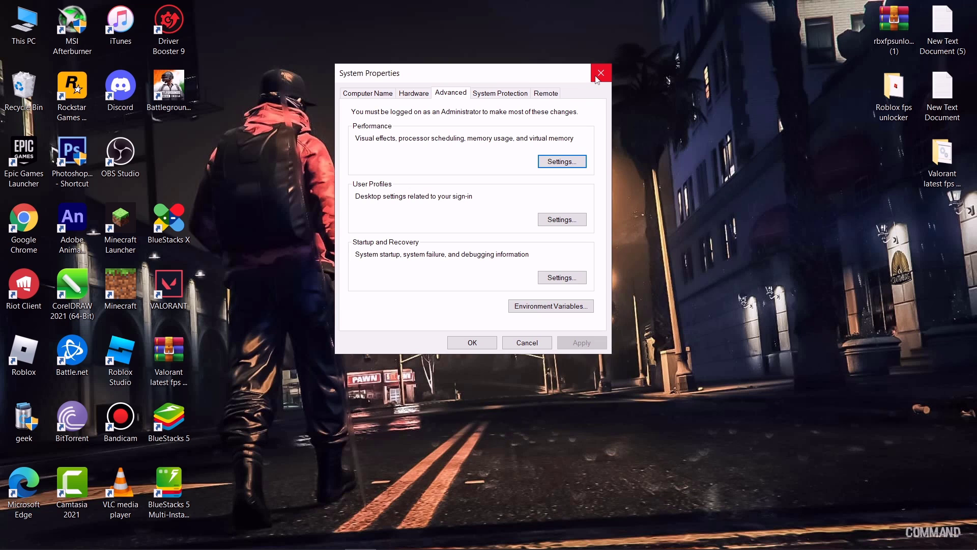
Turn off notifications from apps and other senders in Settings > System > Notifications & actions.
click(601, 74)
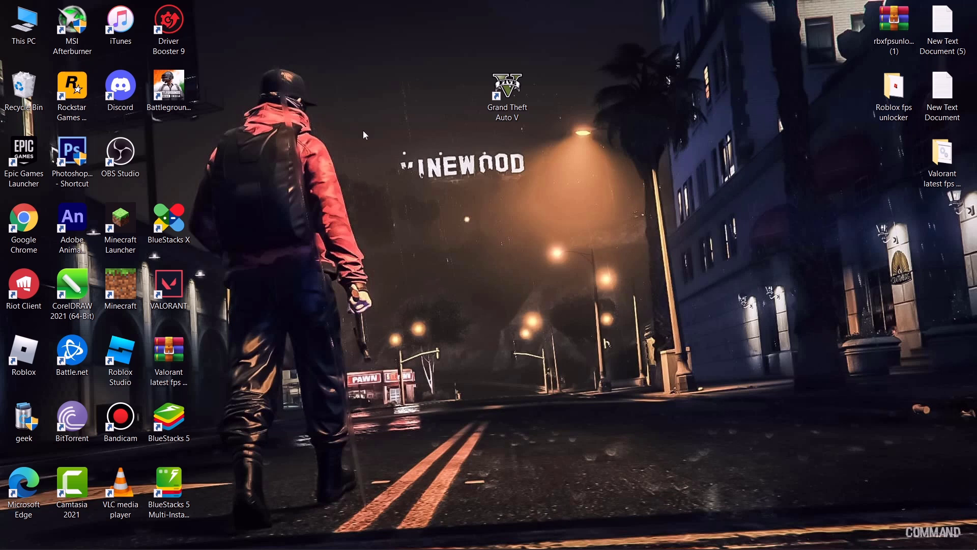
click(13, 537)
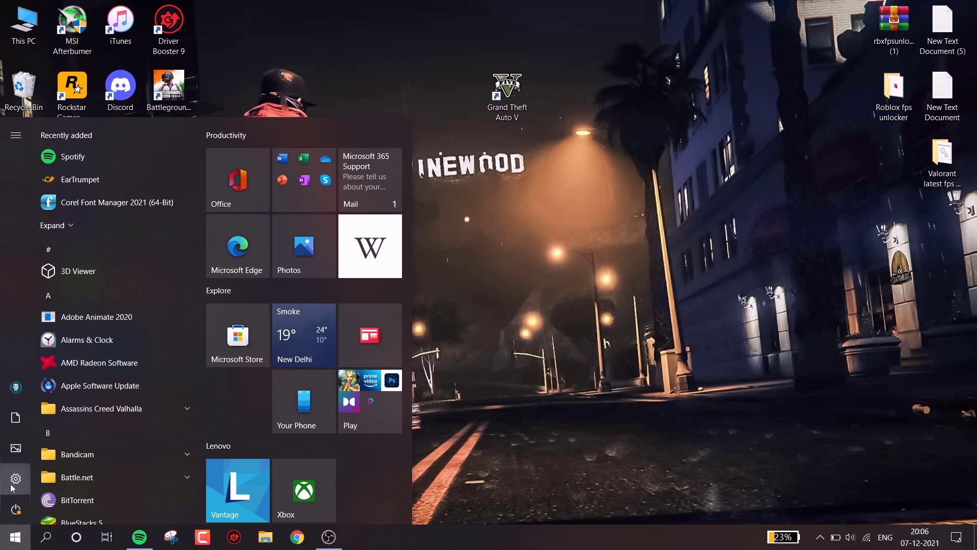
click(15, 479)
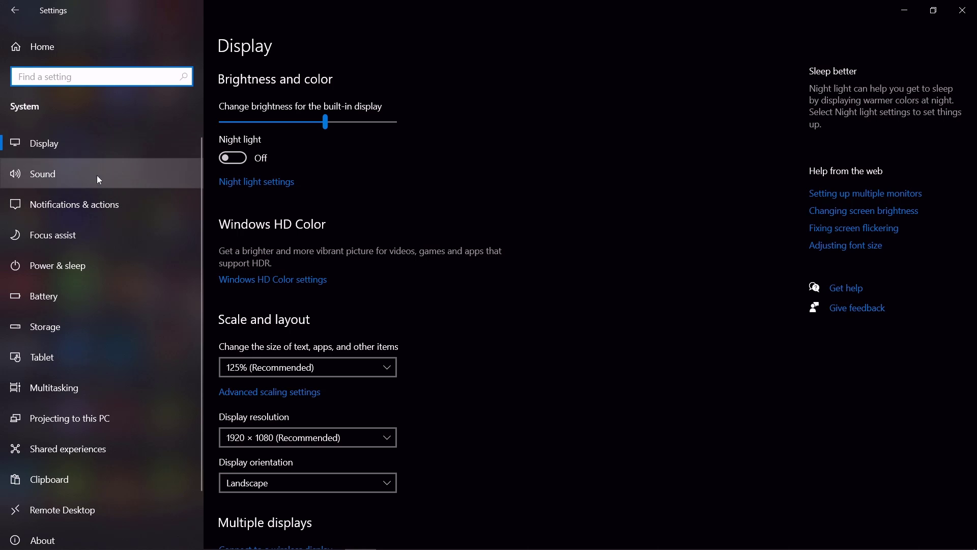
click(74, 204)
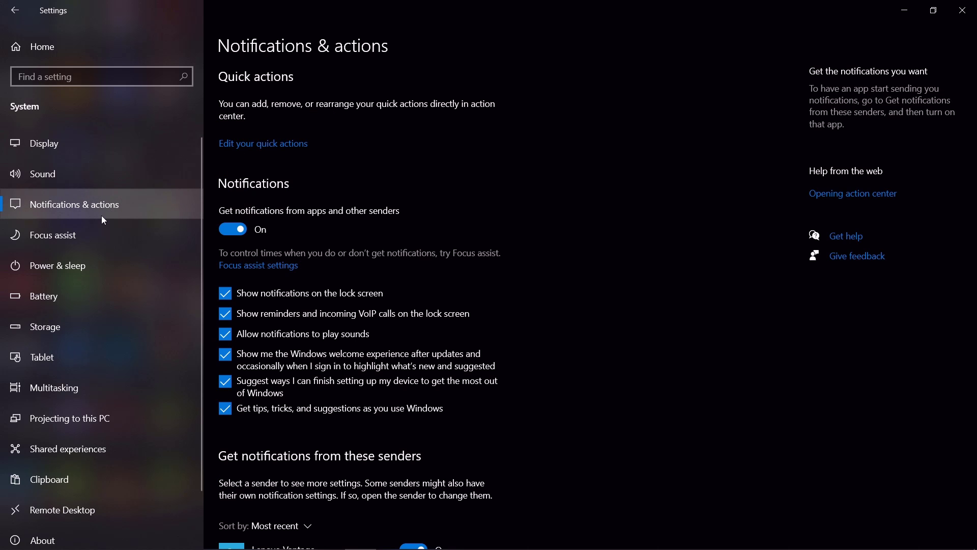
click(232, 229)
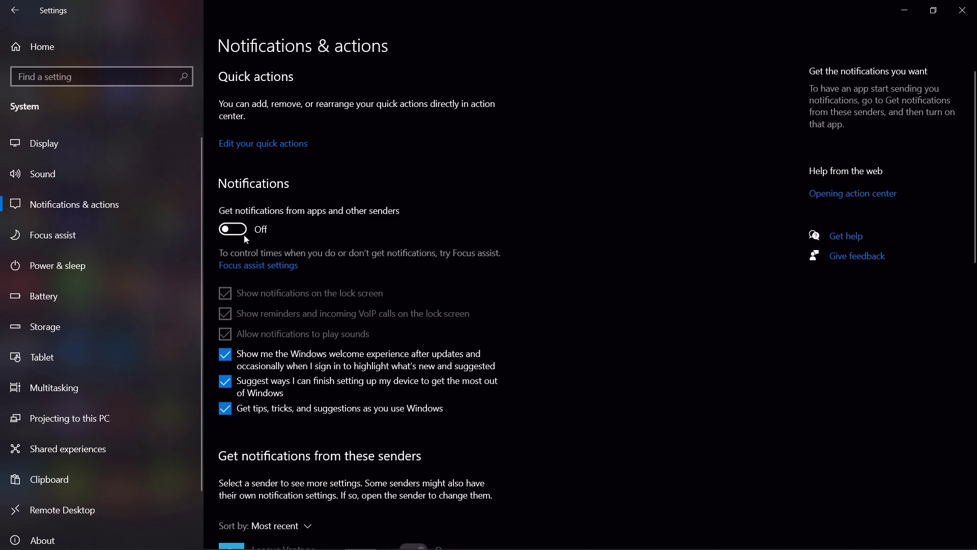
scroll(down, 3)
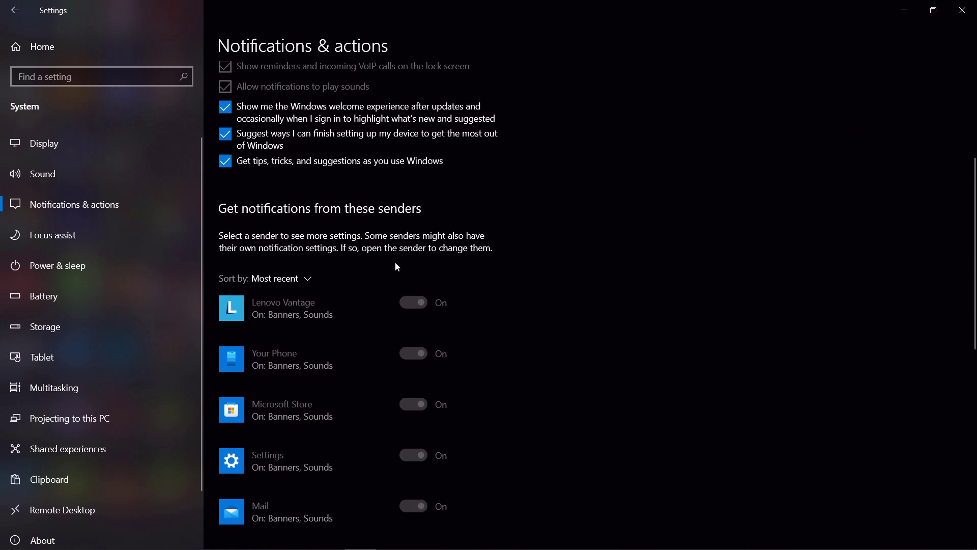
Disable Transparency effects under Personalization > Colors.
click(54, 387)
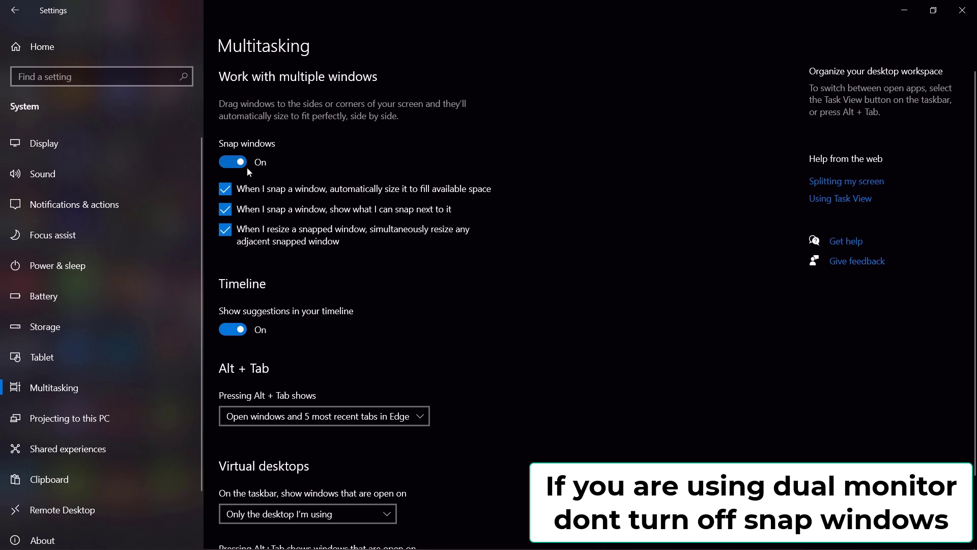
mouse_move(279, 147)
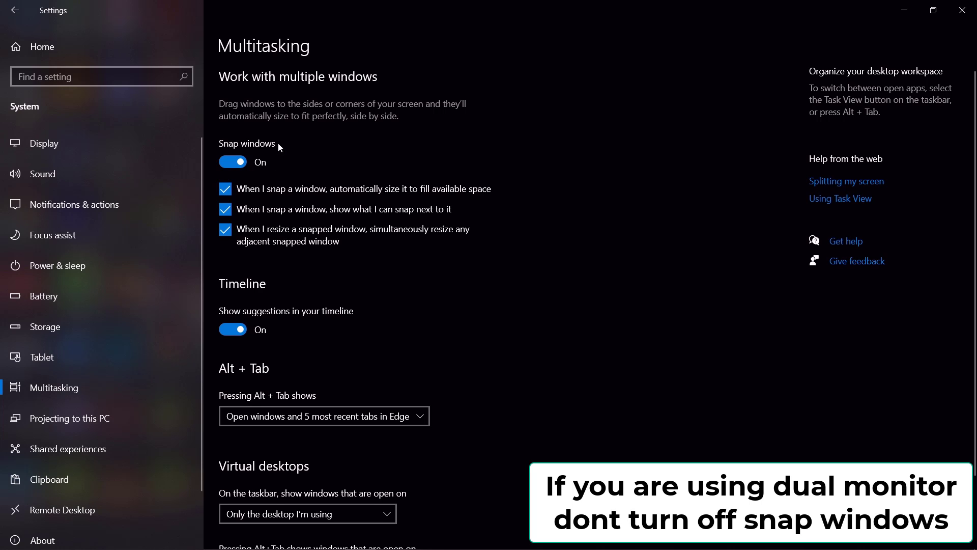
click(232, 162)
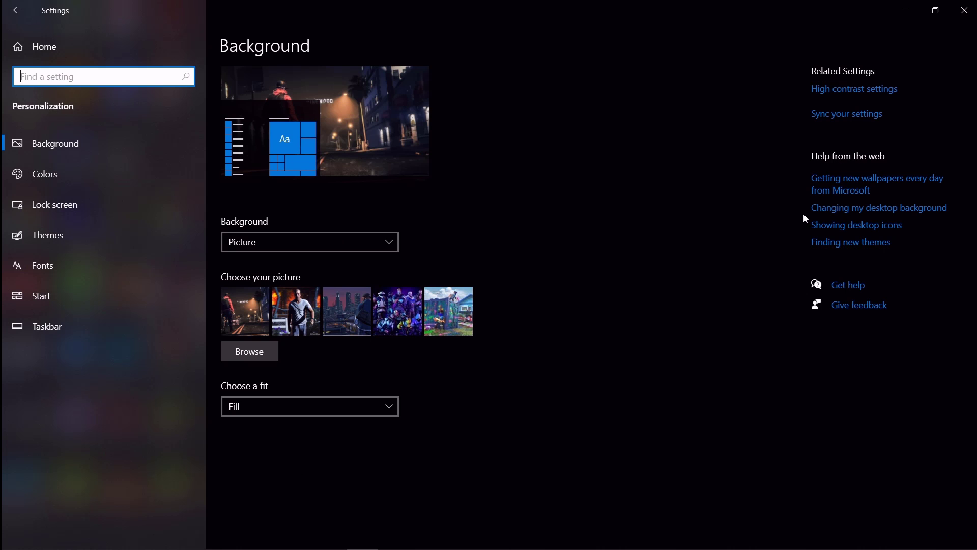
click(43, 173)
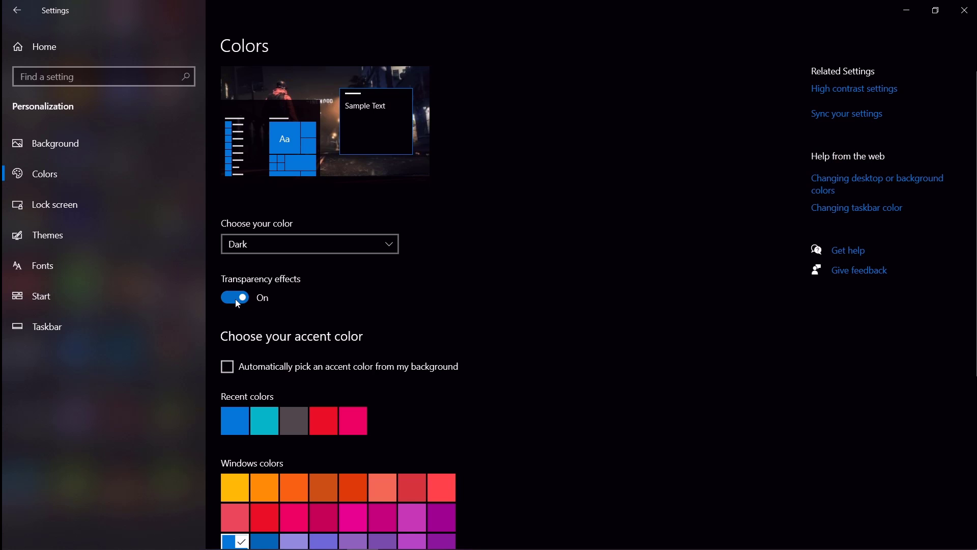
click(234, 298)
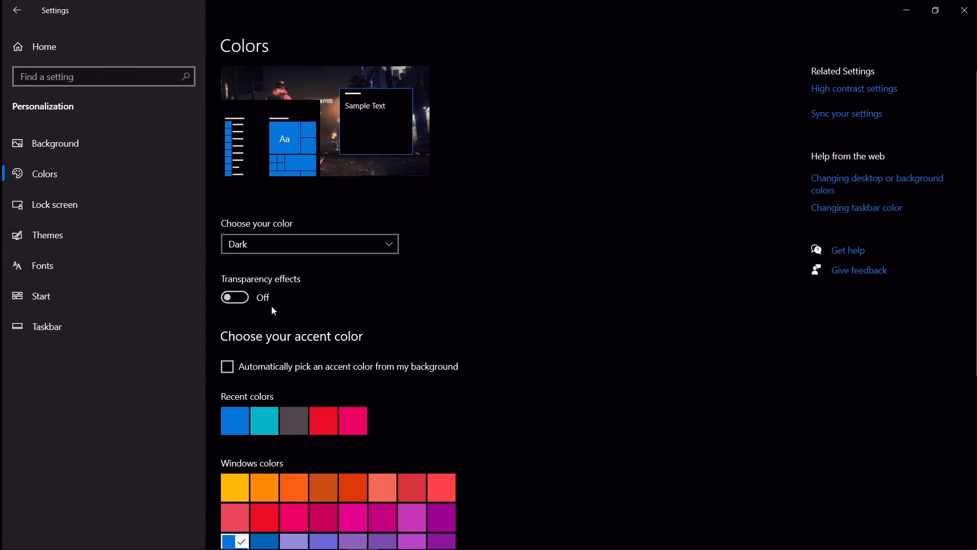
click(17, 10)
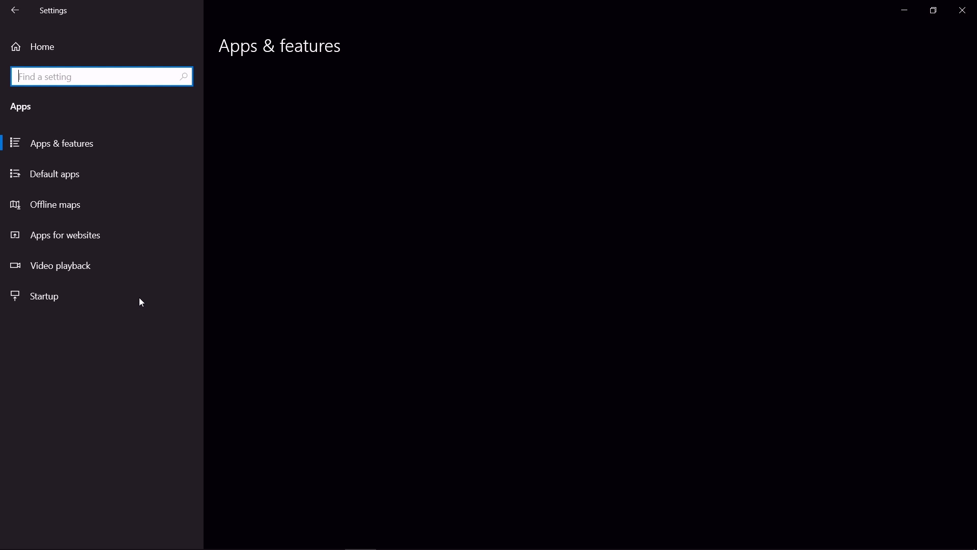
Delete all offline maps and switch off BitTorrent, Cortana, EpicGamesLauncher, Free Download Manager and OneDrive at startup.
click(55, 204)
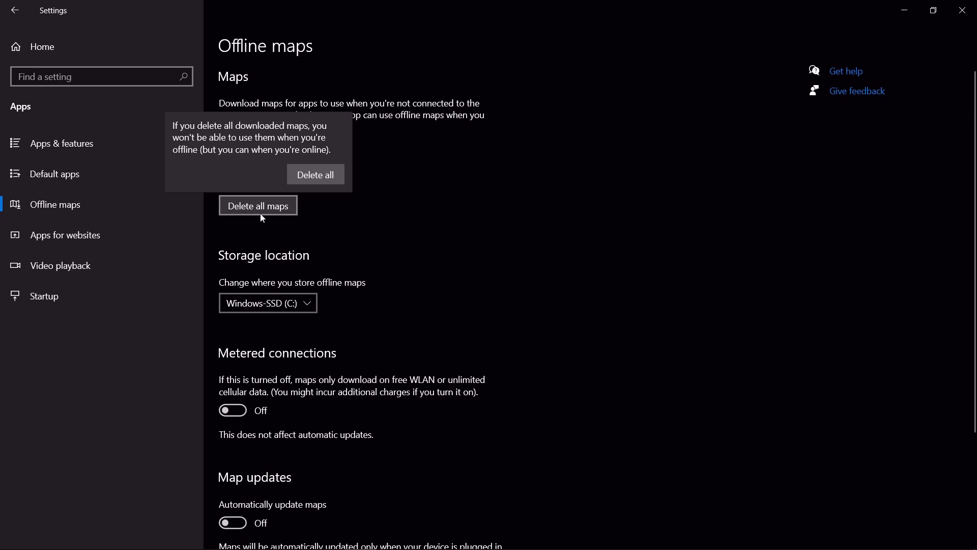
click(315, 174)
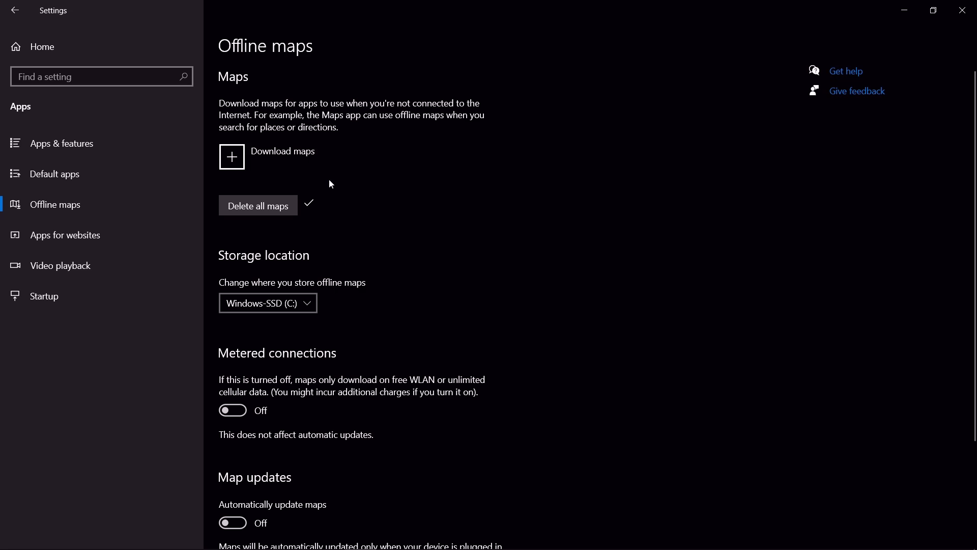
click(44, 296)
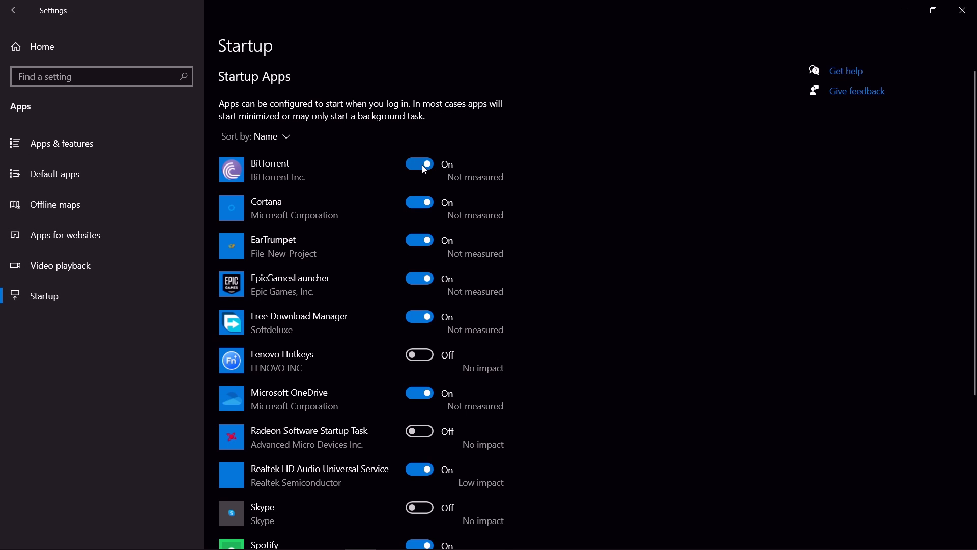
click(420, 278)
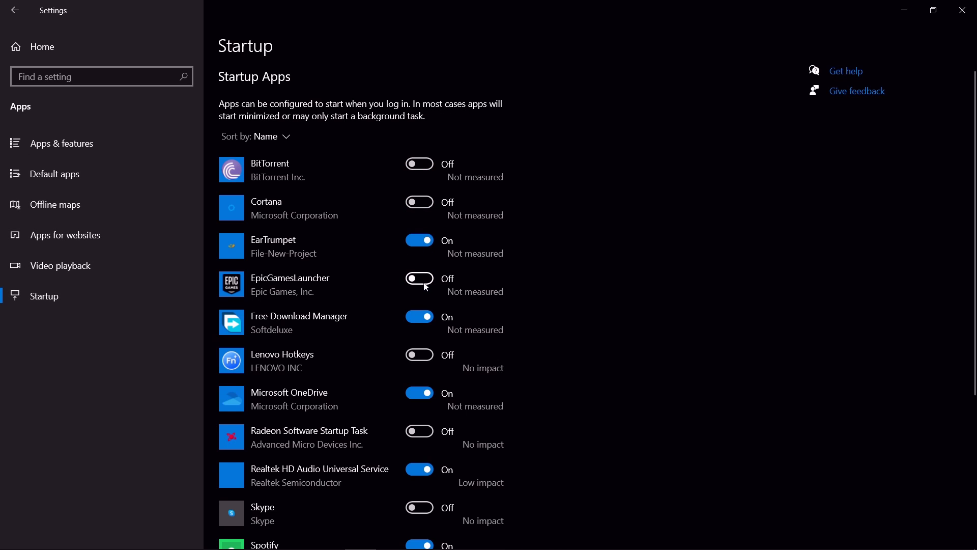
scroll(down, 3)
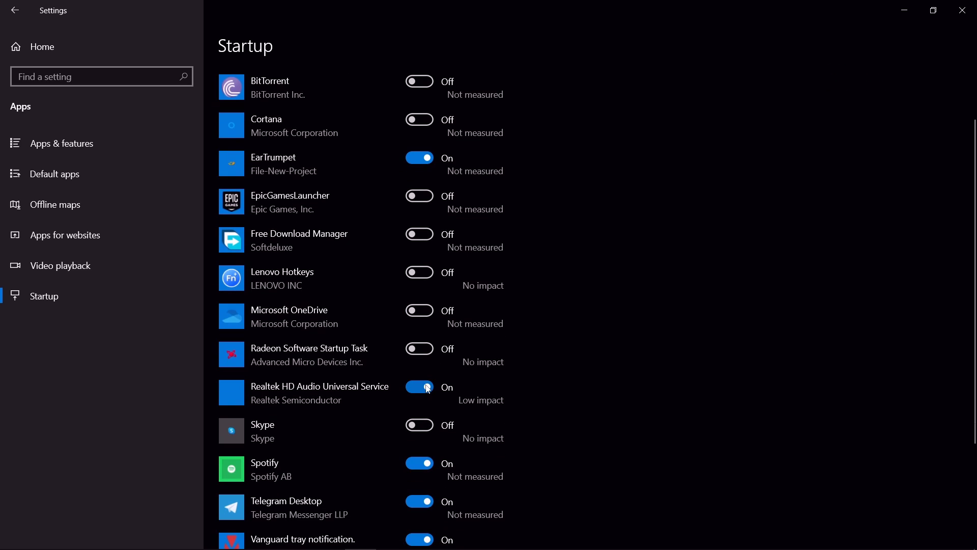
scroll(down, 3)
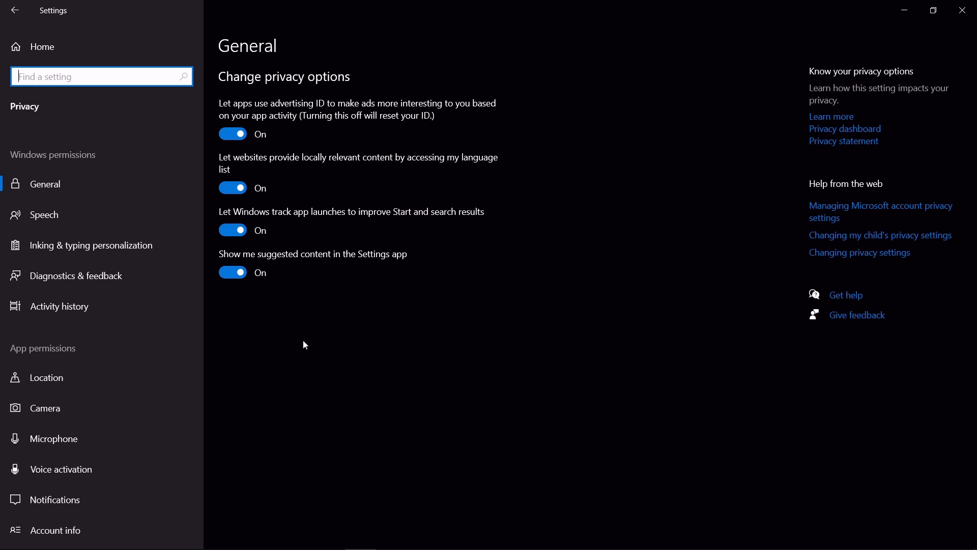
Switch off all General privacy toggles and delete the device's collected diagnostic data.
click(232, 273)
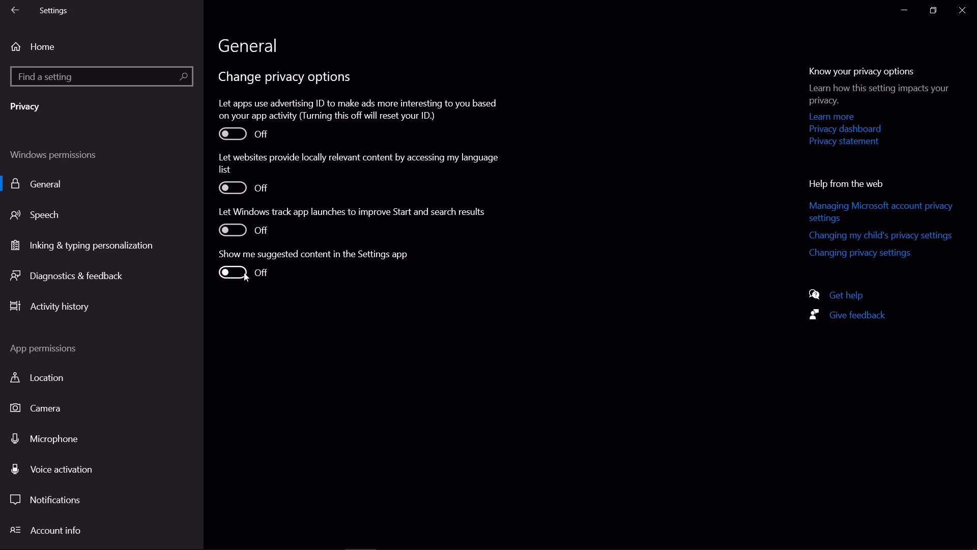
mouse_move(90, 244)
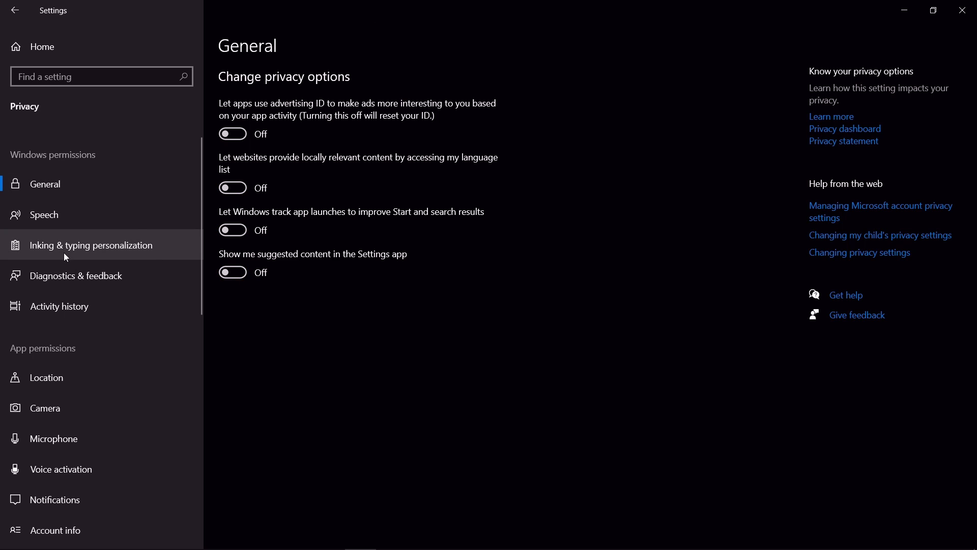
click(78, 276)
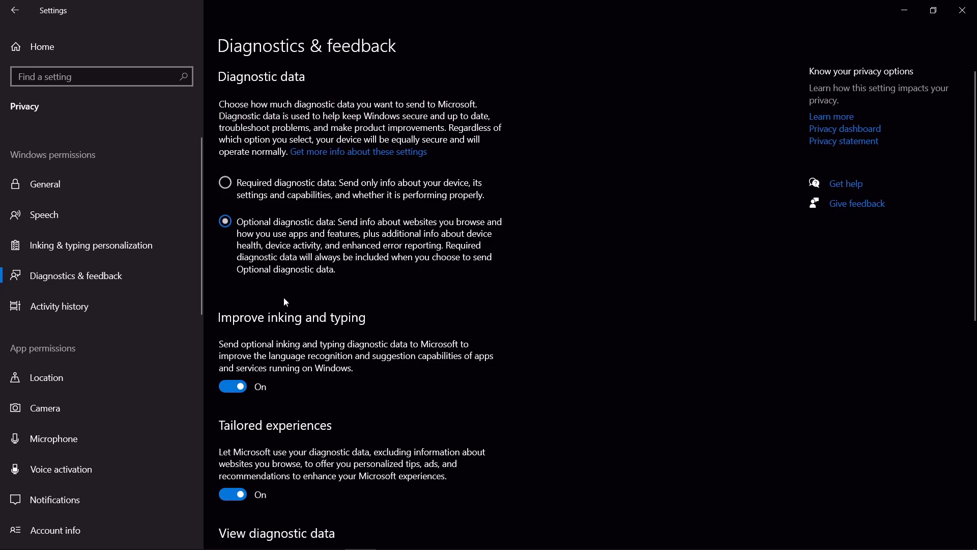
scroll(down, 3)
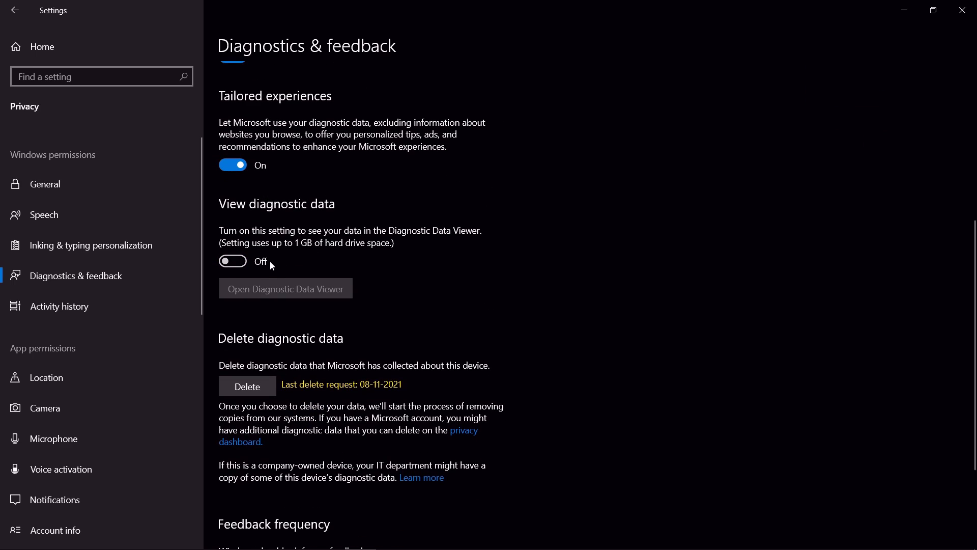
click(247, 386)
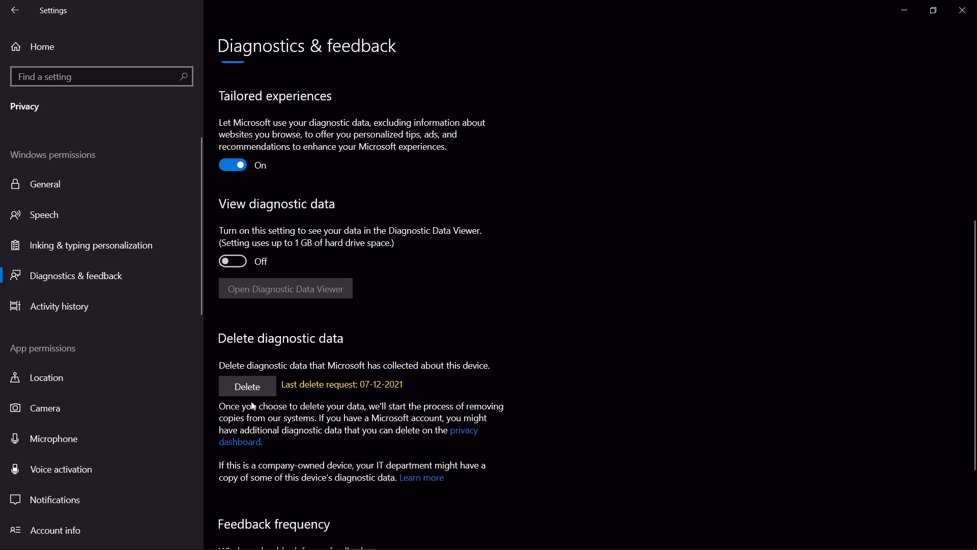
Turn off the Background apps master toggle so no apps run in the background.
scroll(down, 3)
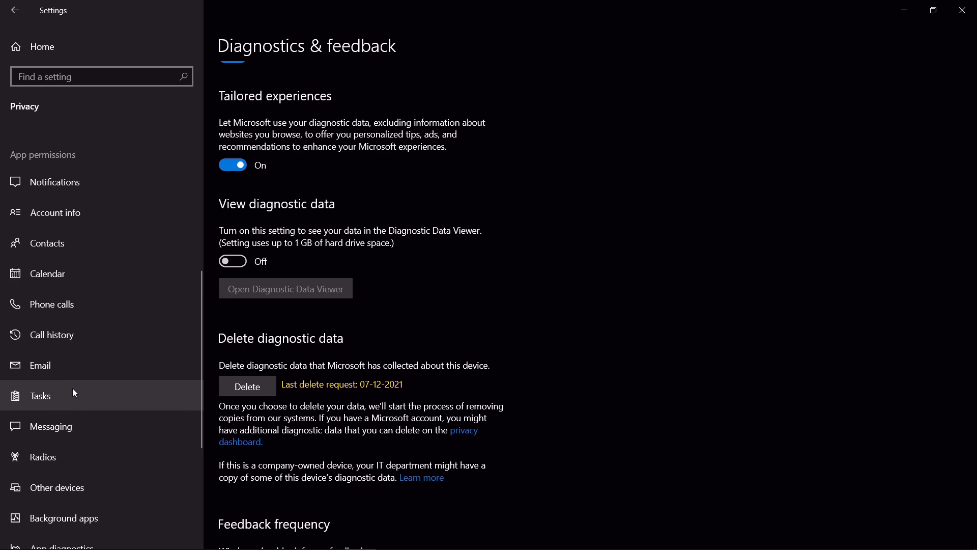
click(64, 517)
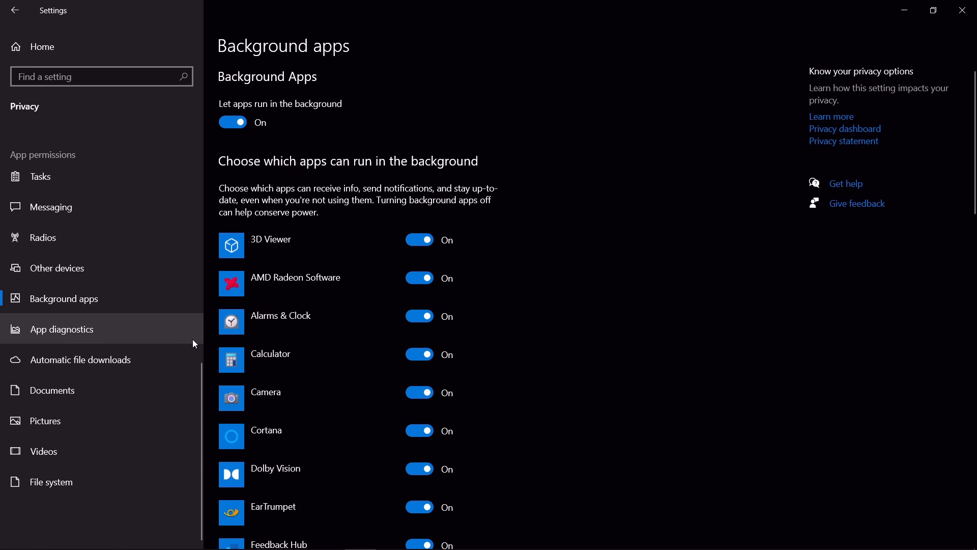
click(232, 122)
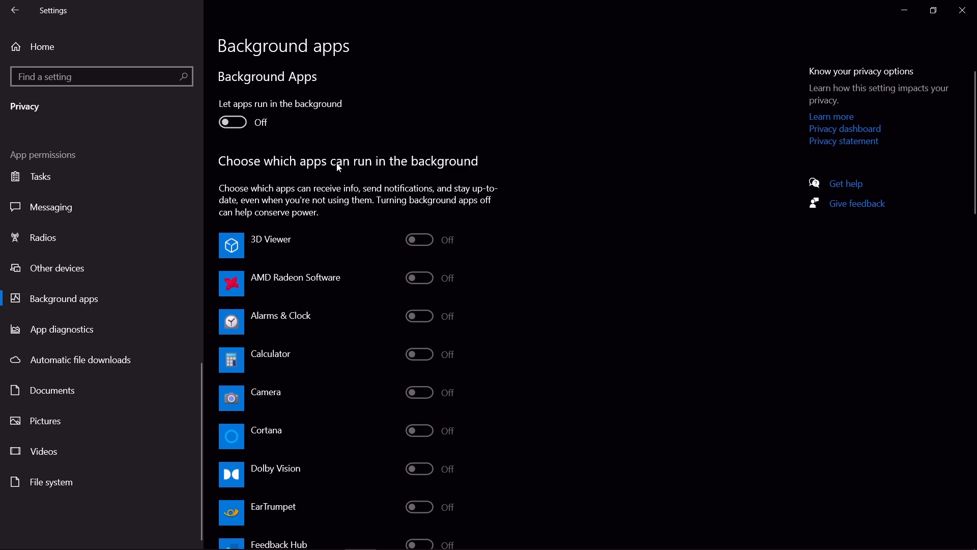
mouse_move(355, 129)
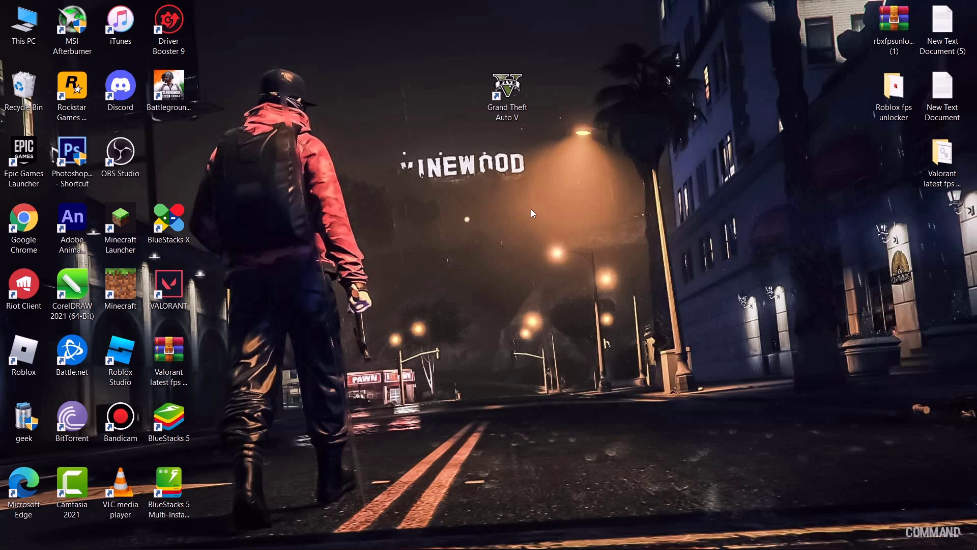
mouse_move(698, 296)
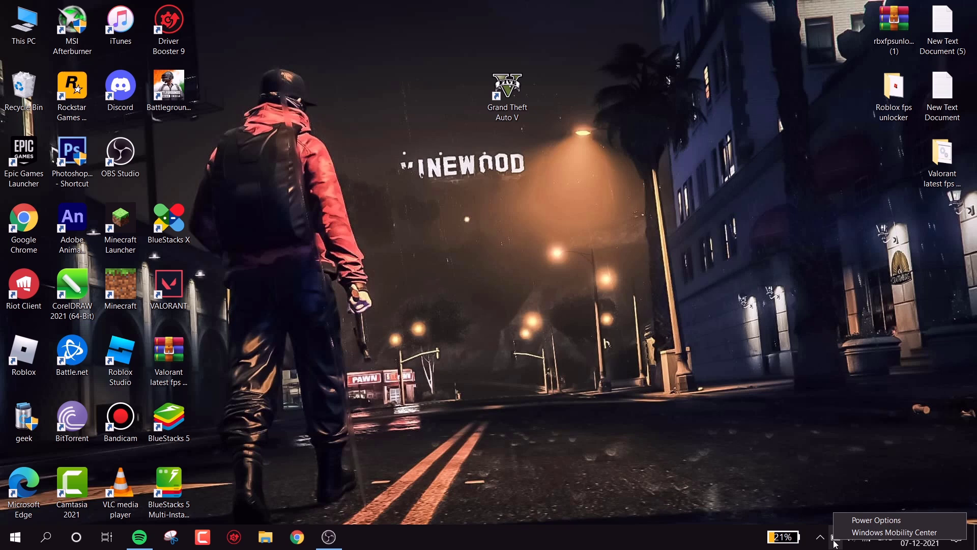
Create a High performance power plan named 'gaming' and leave it selected as the active plan.
click(876, 520)
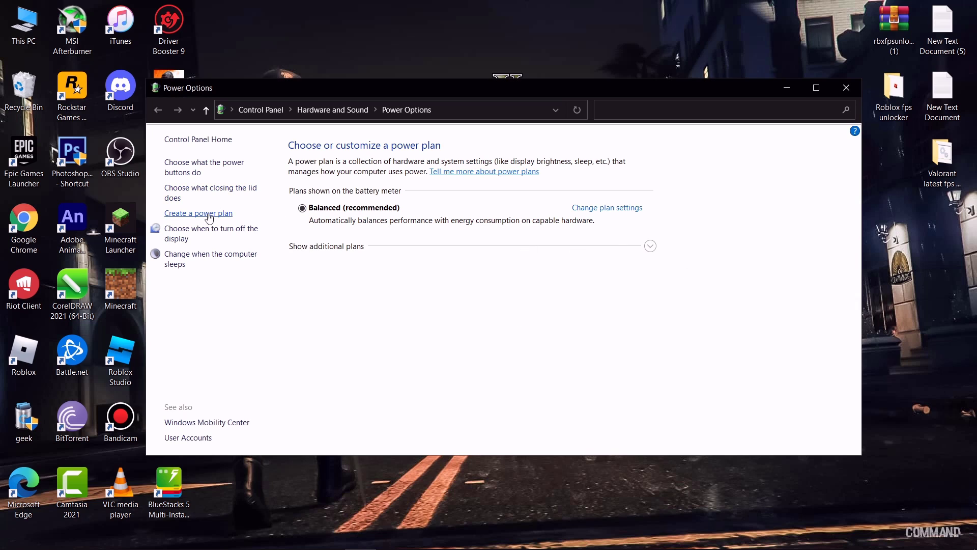
click(198, 213)
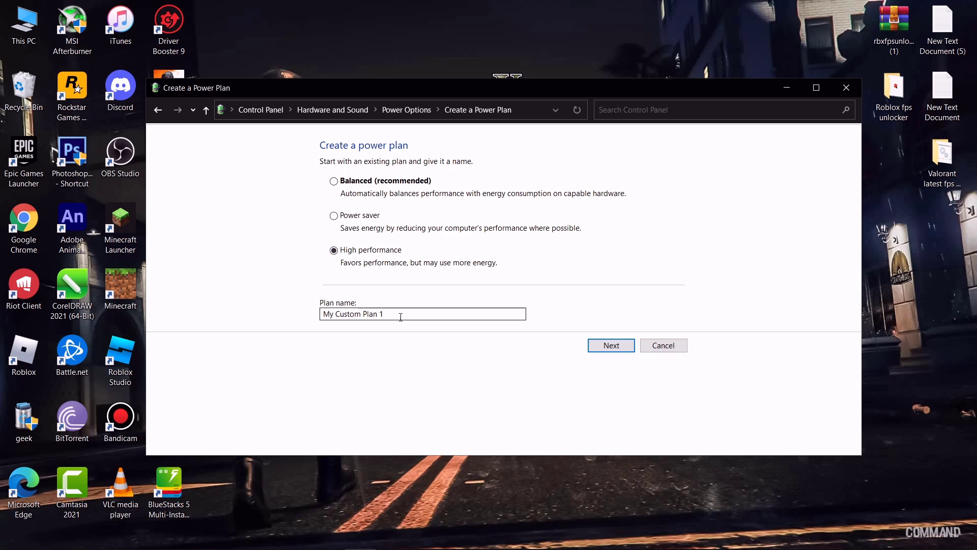
text(gam)
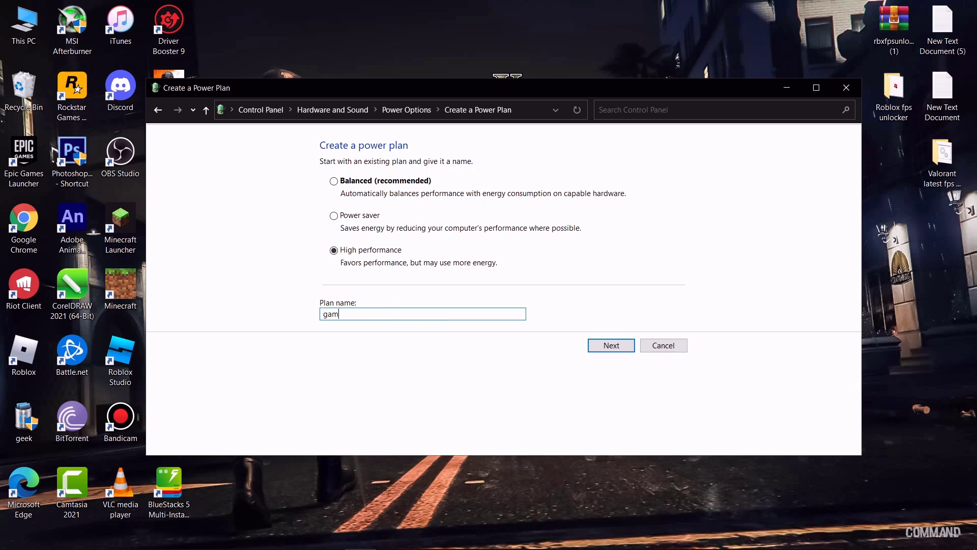
click(611, 346)
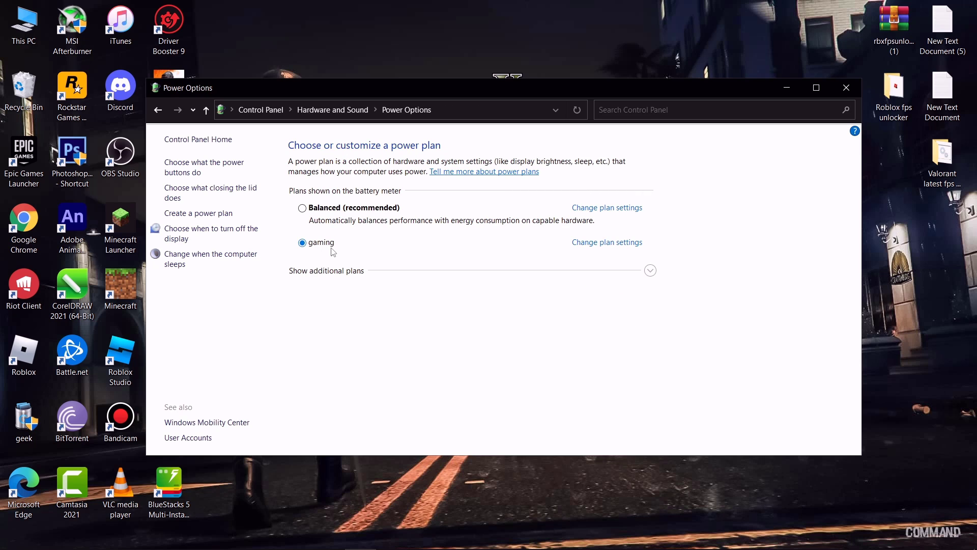
mouse_move(329, 248)
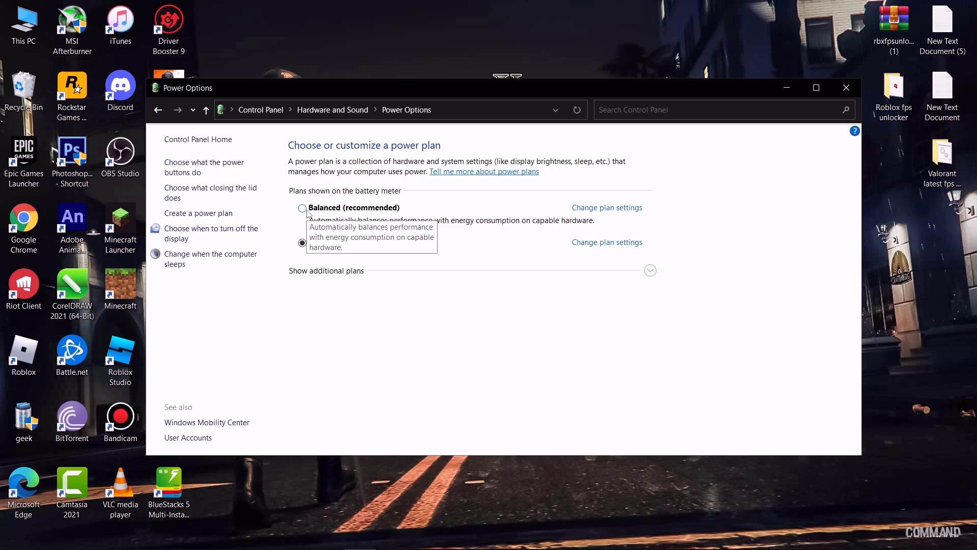
click(303, 207)
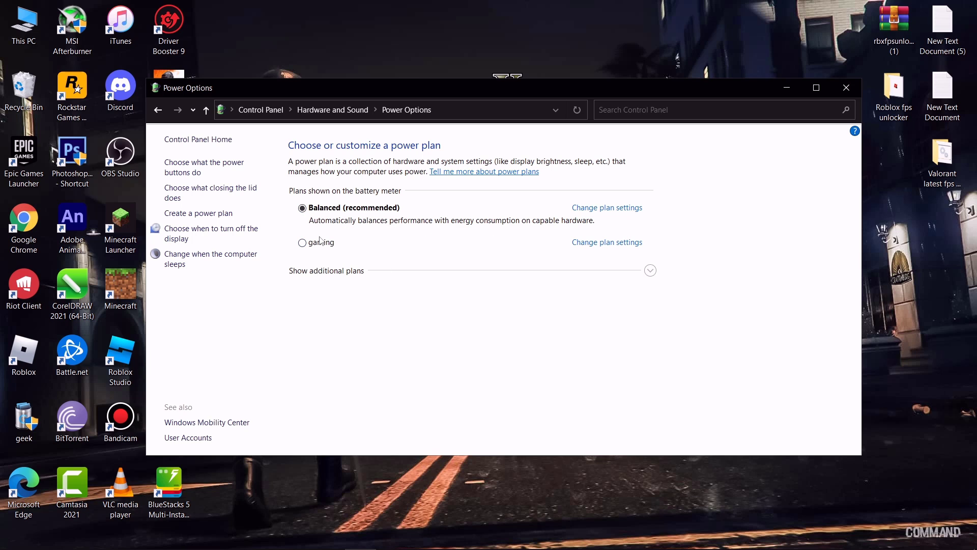
click(302, 242)
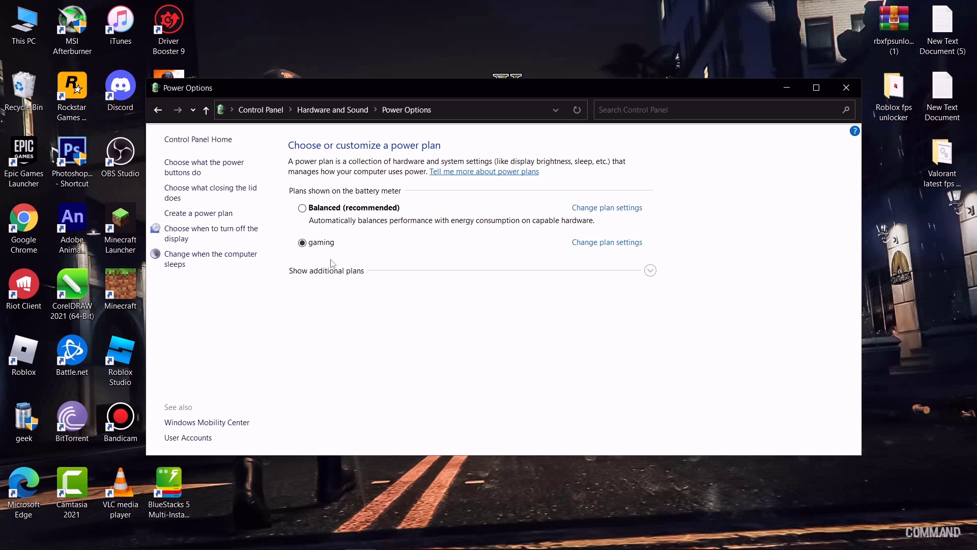
click(846, 87)
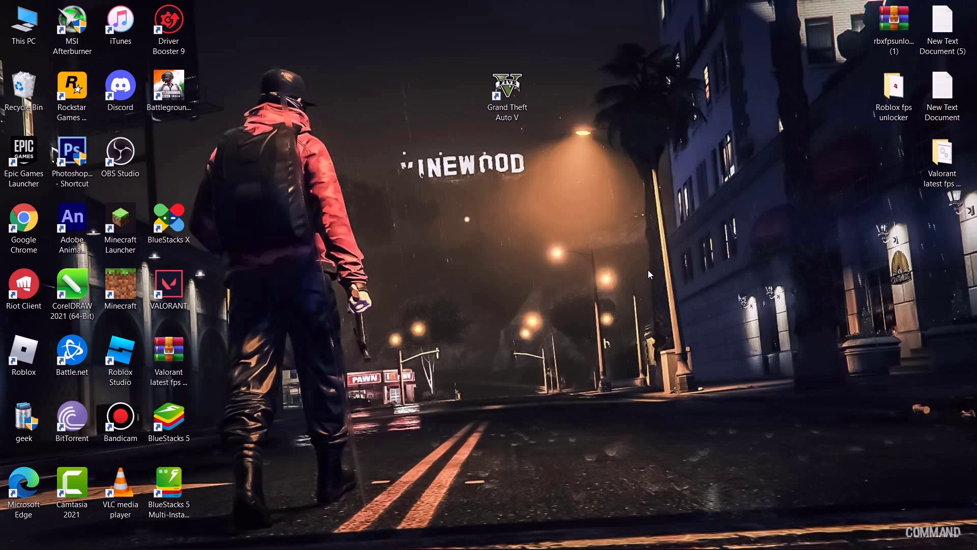
mouse_move(579, 265)
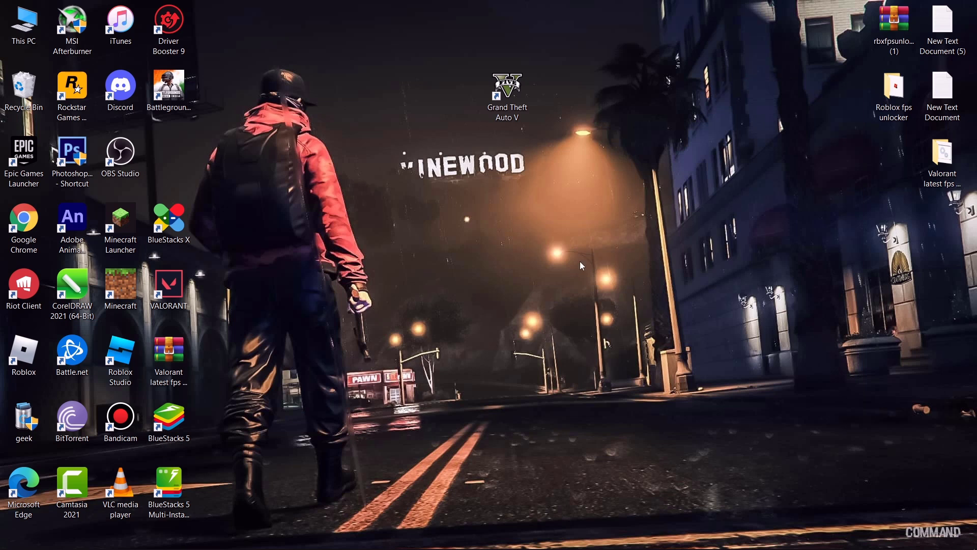
mouse_move(561, 258)
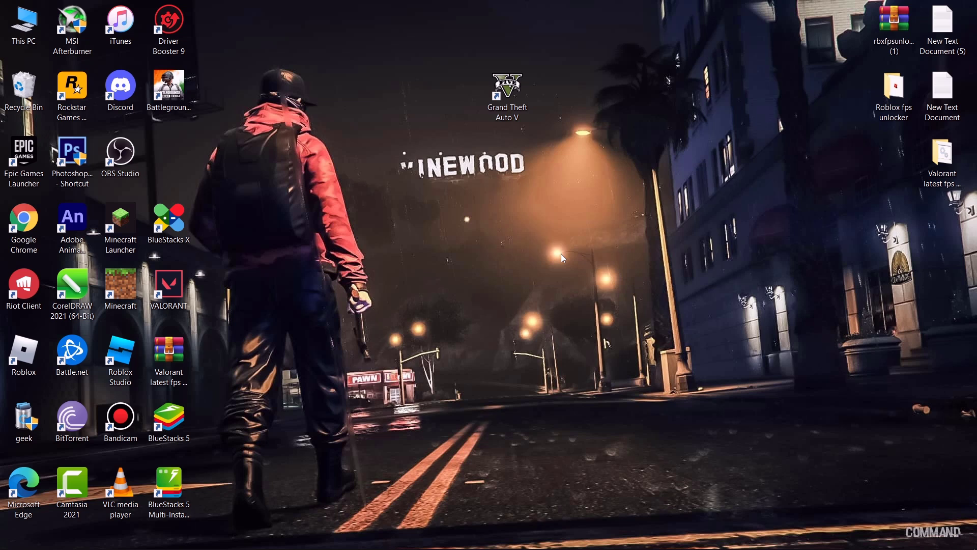
Permanently delete all 37 items in the %temp% folder via the Run box.
key(Win+r)
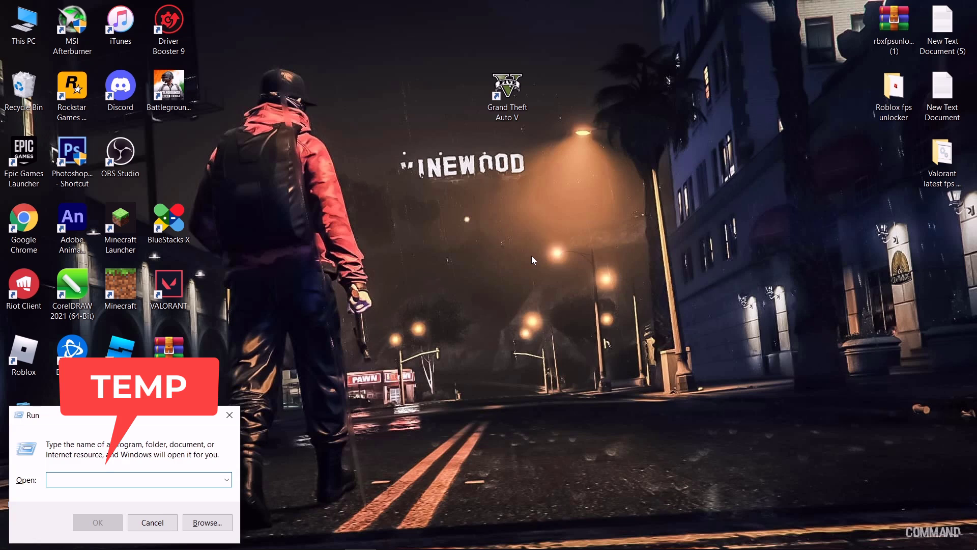
text(temp)
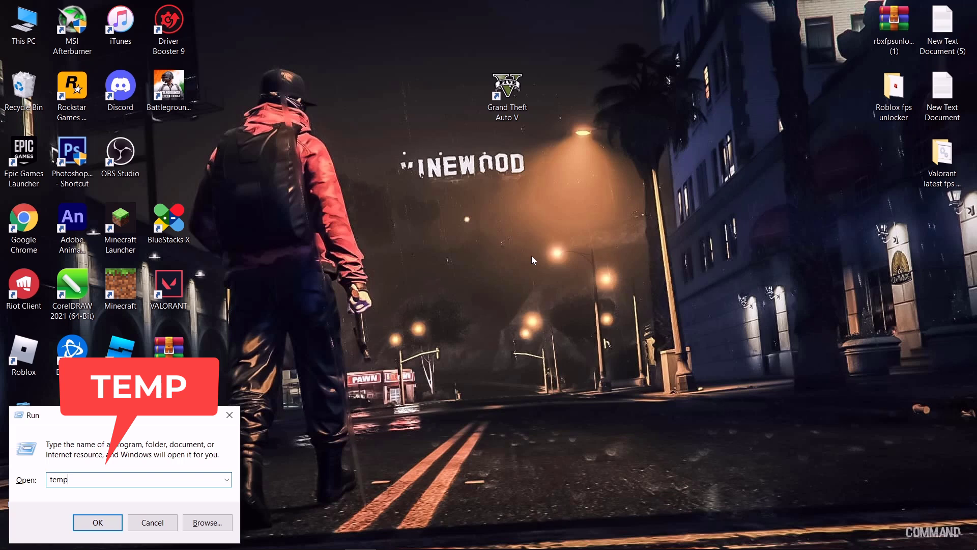
click(97, 522)
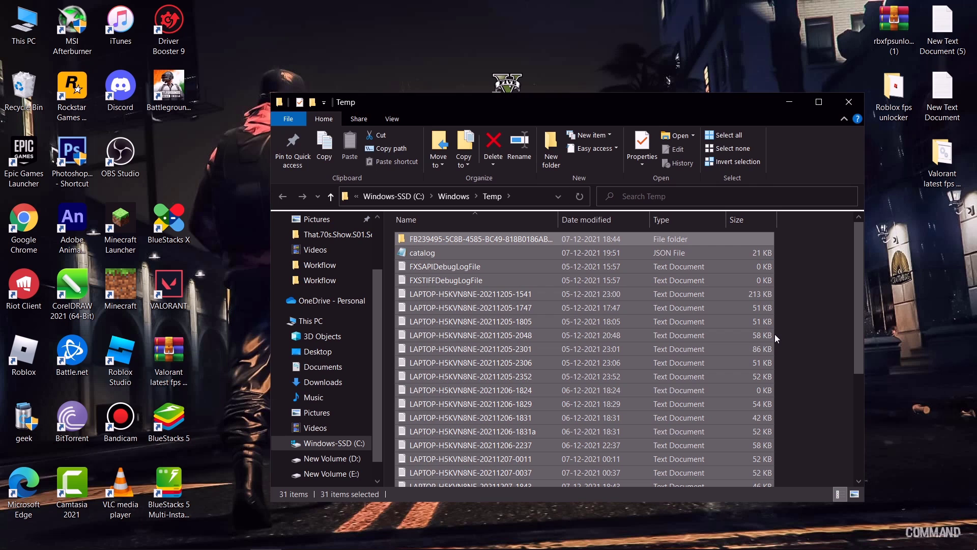
click(493, 147)
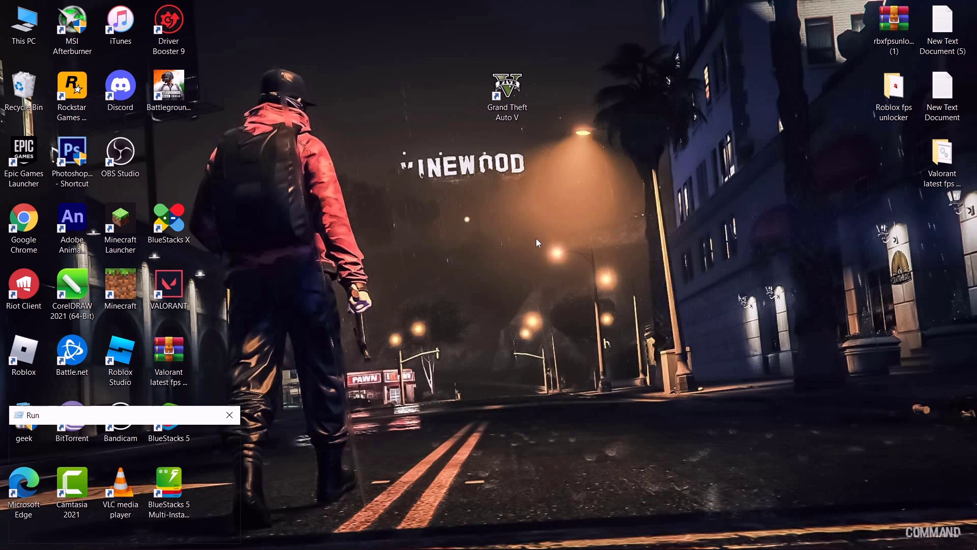
text(%)
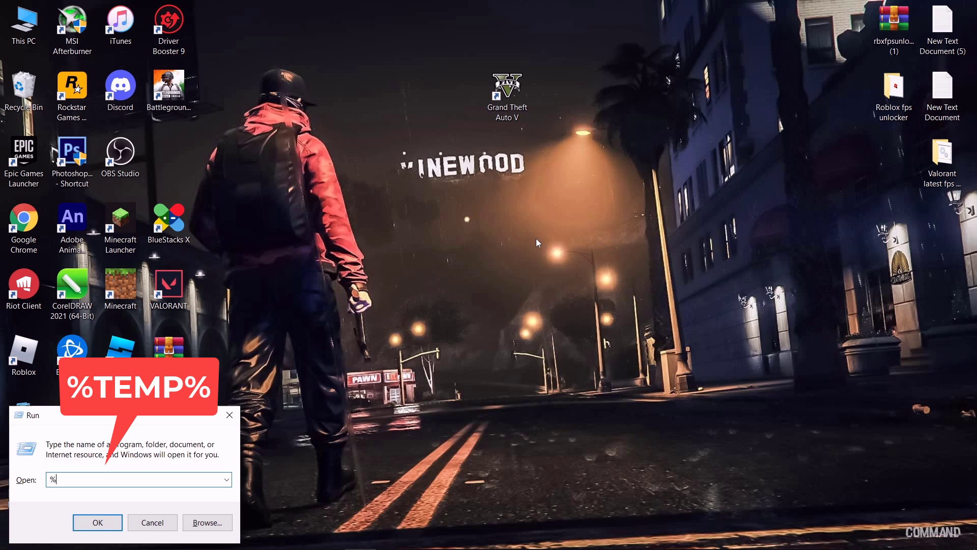
text(temp%)
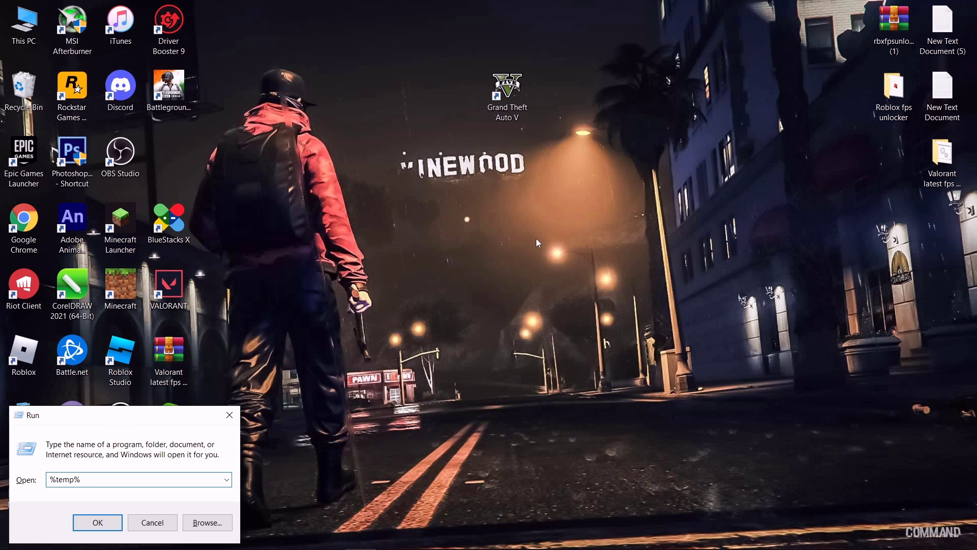
click(97, 521)
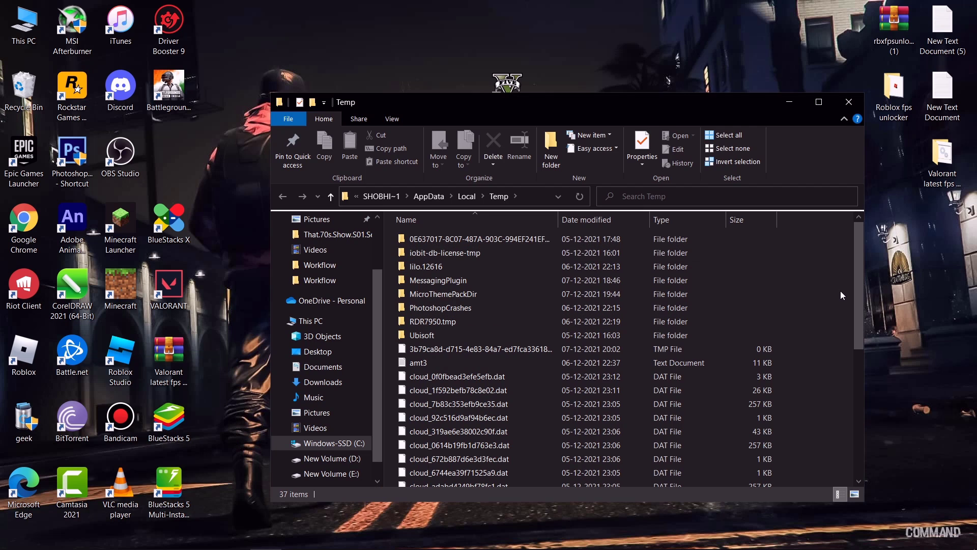
click(493, 147)
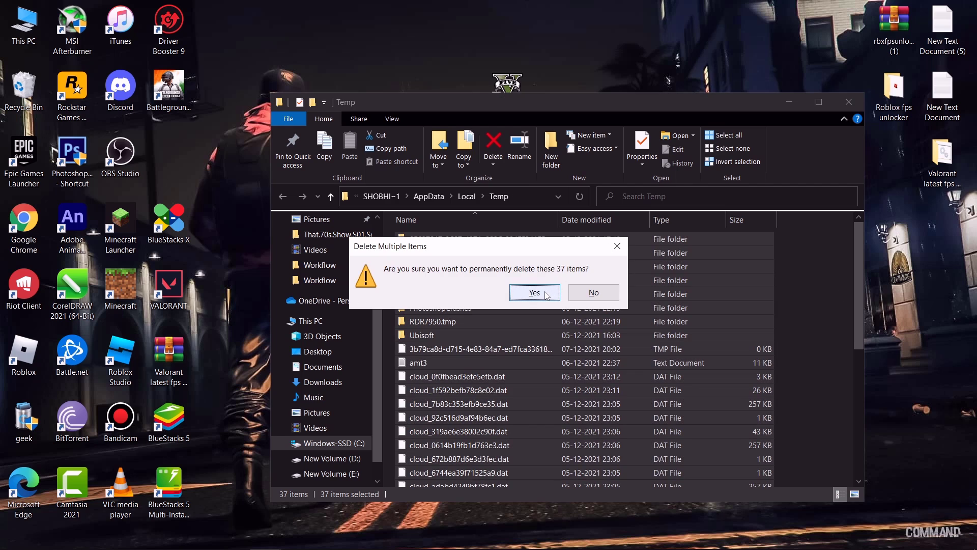
click(533, 292)
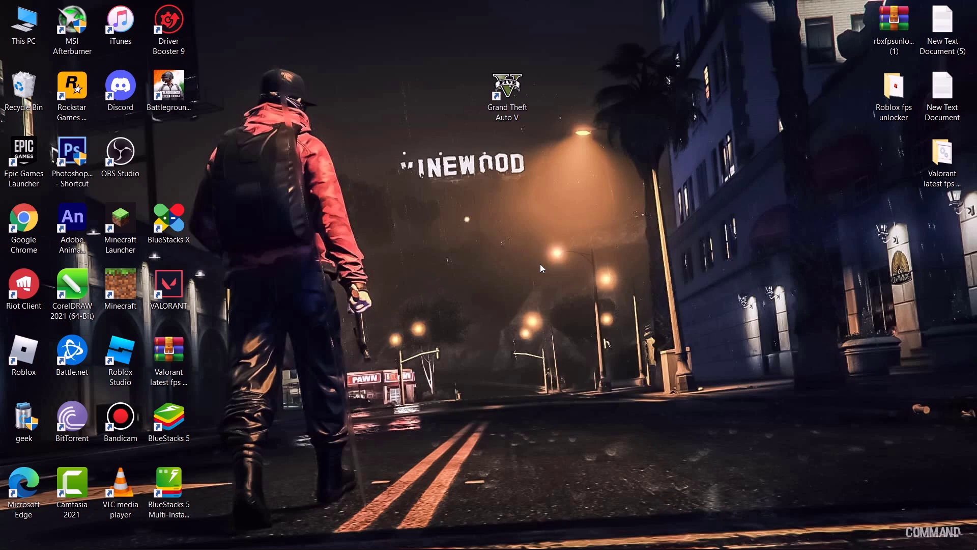
Open the Prefetch folder with admin access and delete all 297 prefetch files.
key(Win+r)
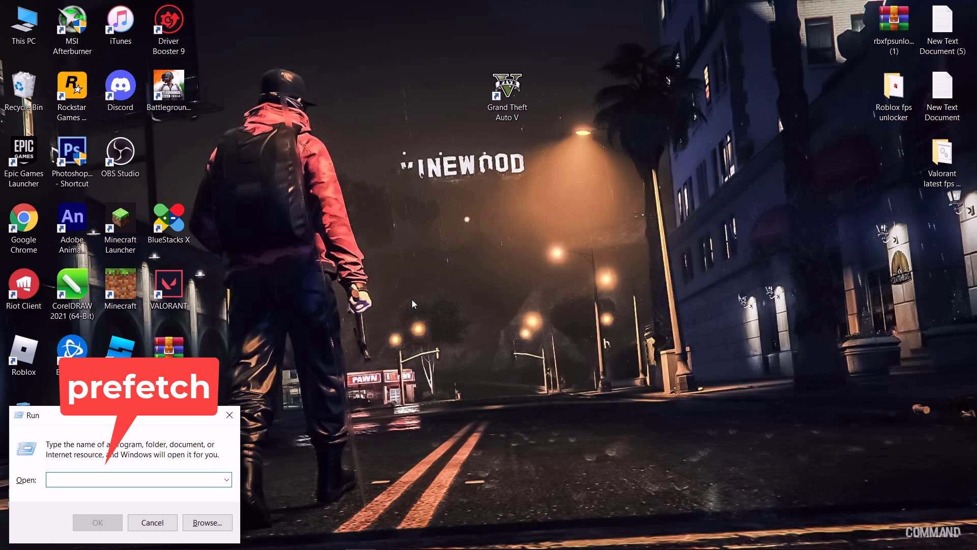
text(prefetc)
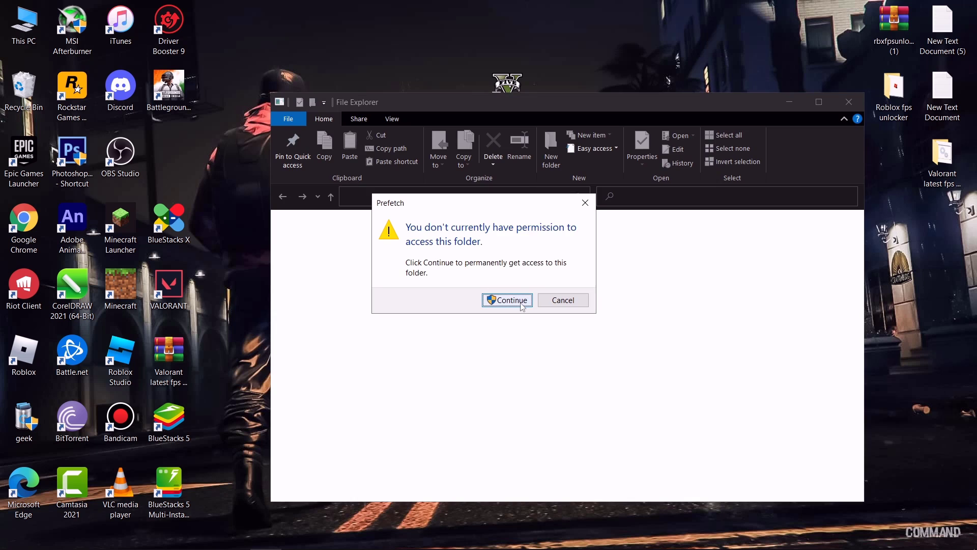
click(507, 299)
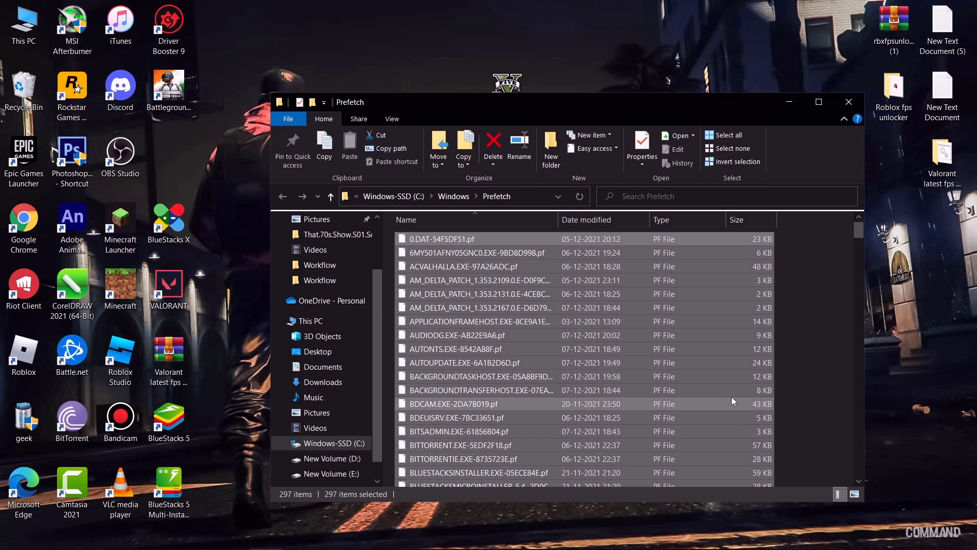
click(493, 148)
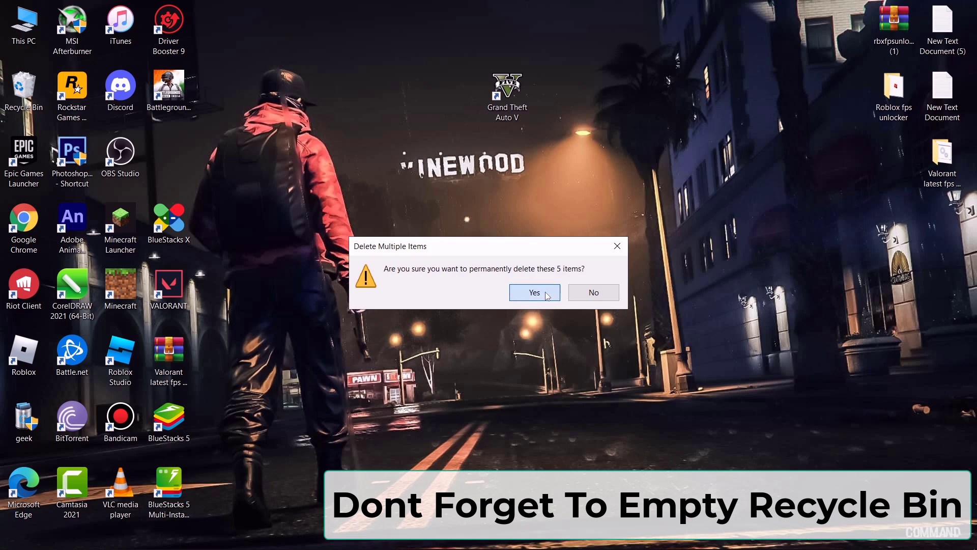
Confirm emptying the Recycle Bin and extract GTA5 LAG FIX.rar onto the desktop.
click(533, 292)
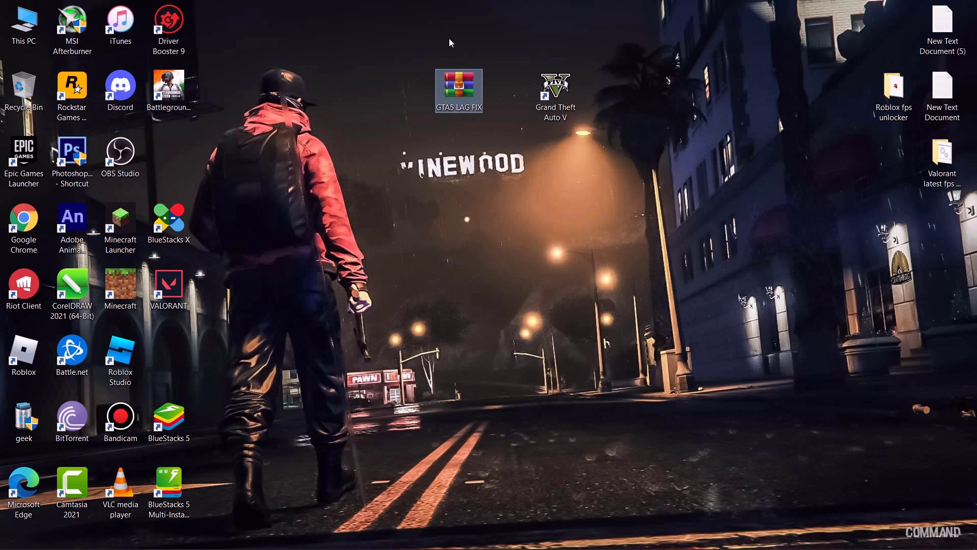
right_click(459, 91)
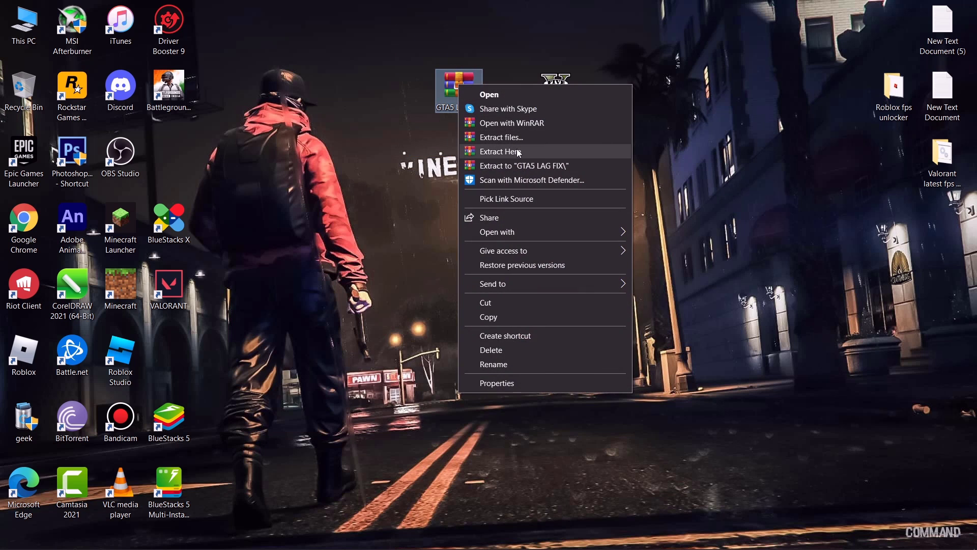
click(502, 151)
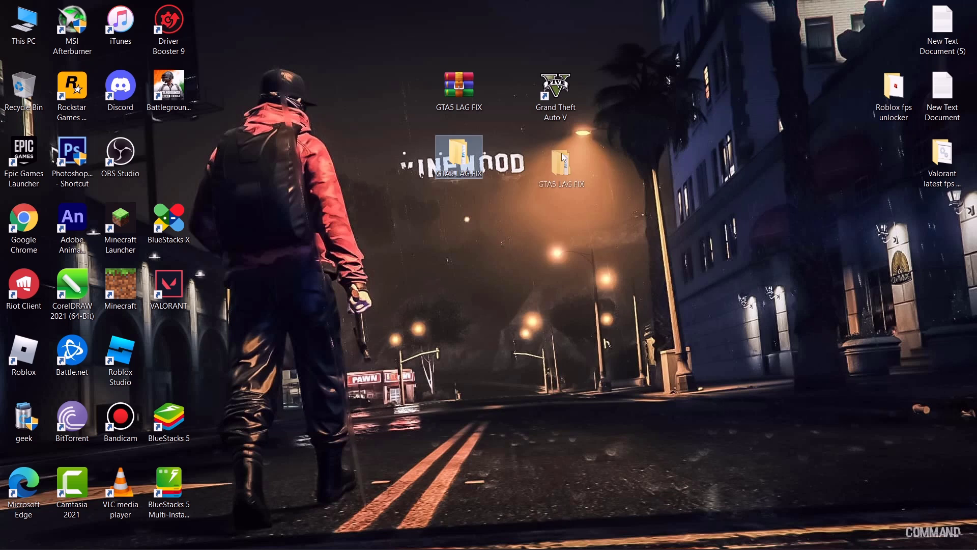
Open settings.xml from GTA5 LAG FIX > Settings > (EXTREMELOW) in Notepad.
double_click(458, 155)
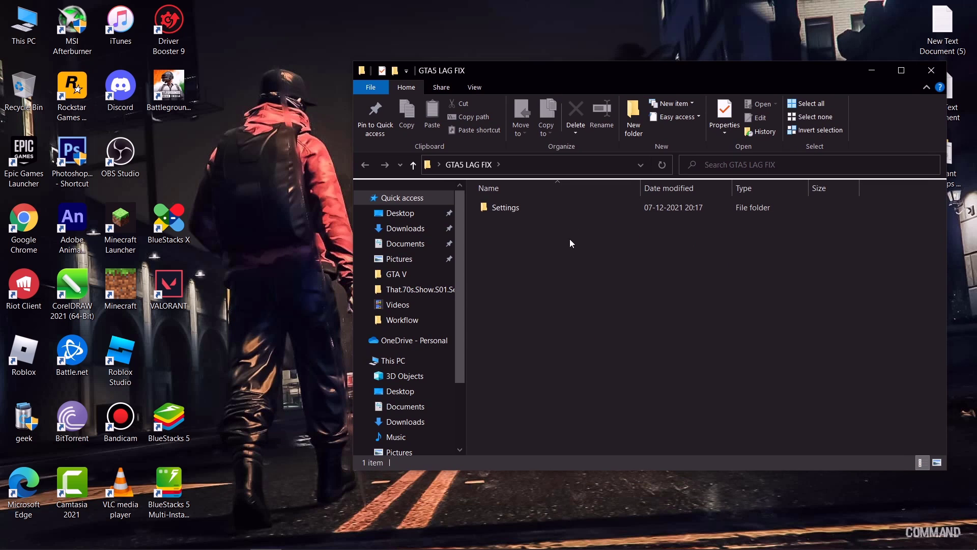
double_click(505, 207)
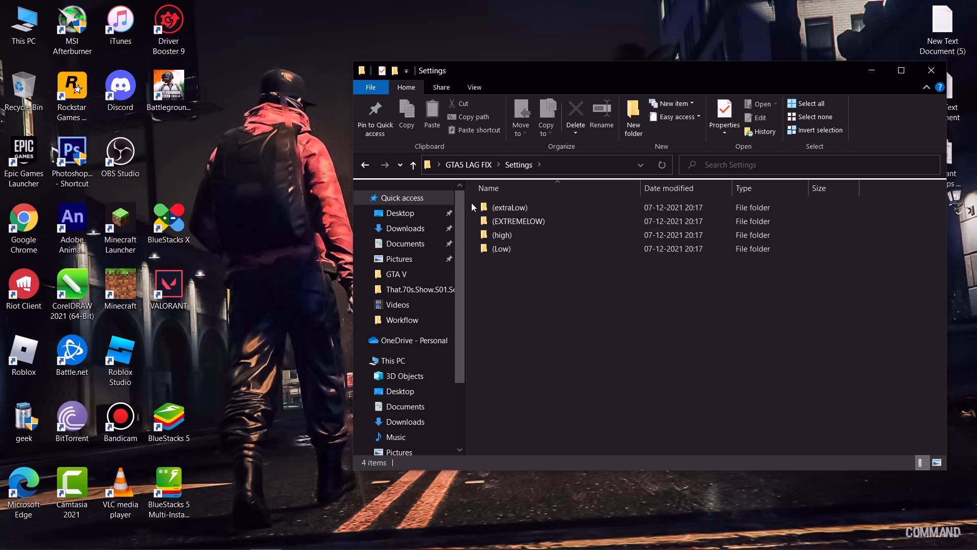
click(519, 220)
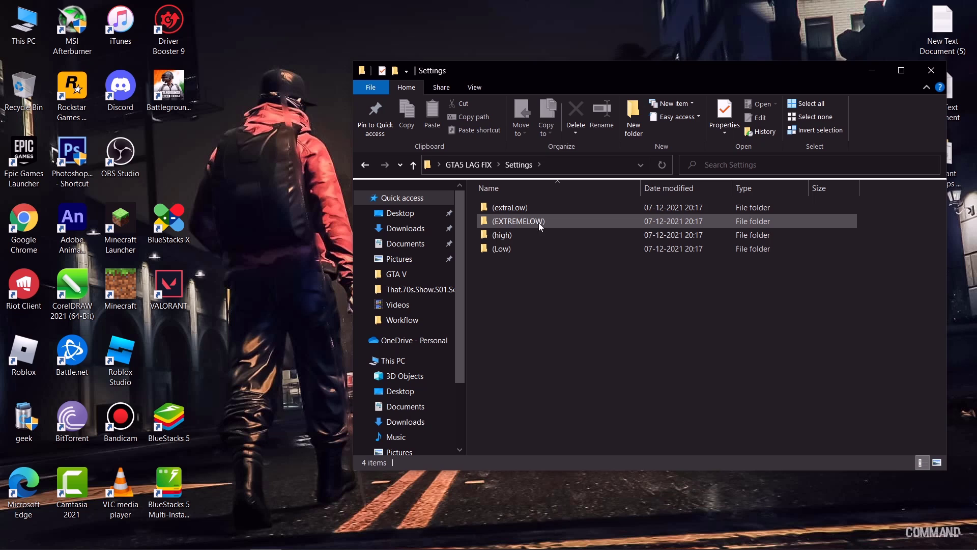
double_click(517, 221)
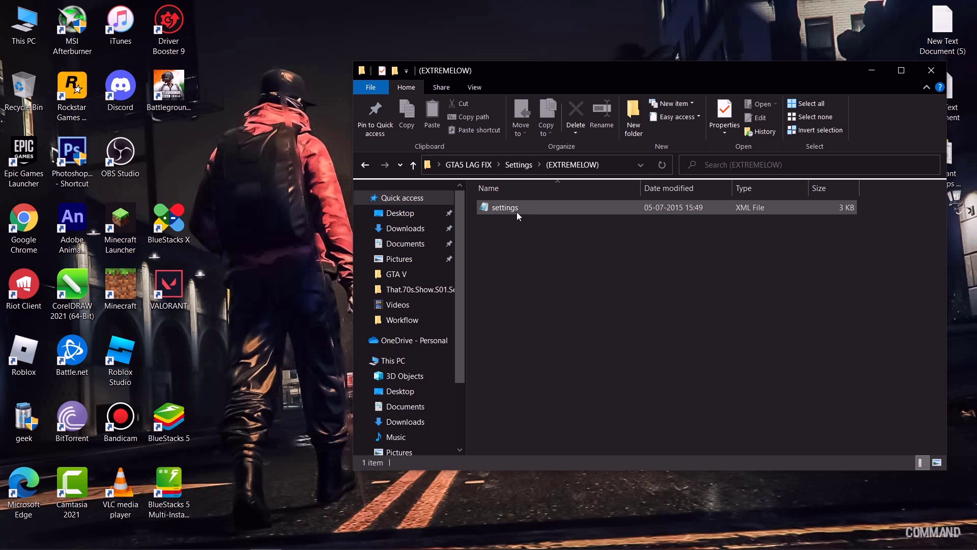
double_click(504, 207)
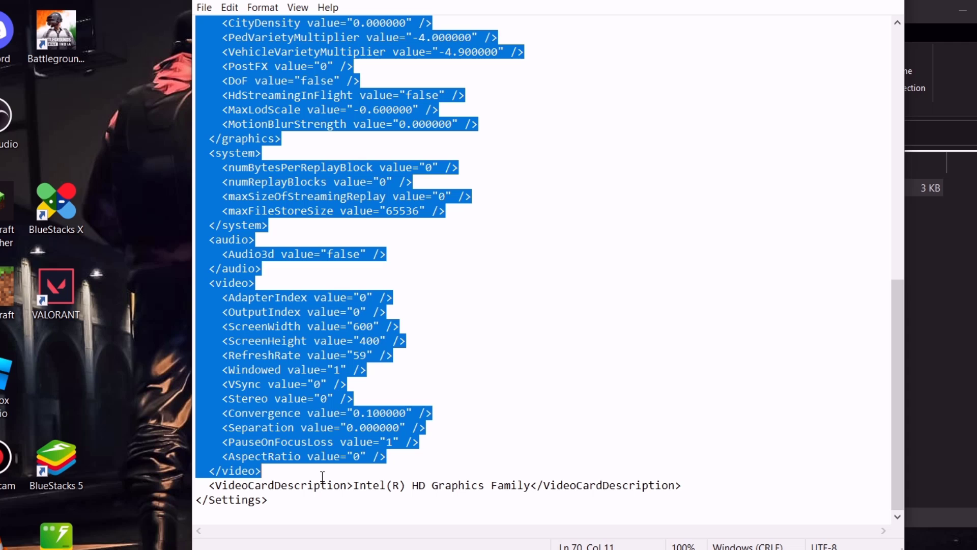
Copy the EXTREMELOW text and paste it over Documents > Rockstar Games > GTA V > settings.xml.
right_click(321, 444)
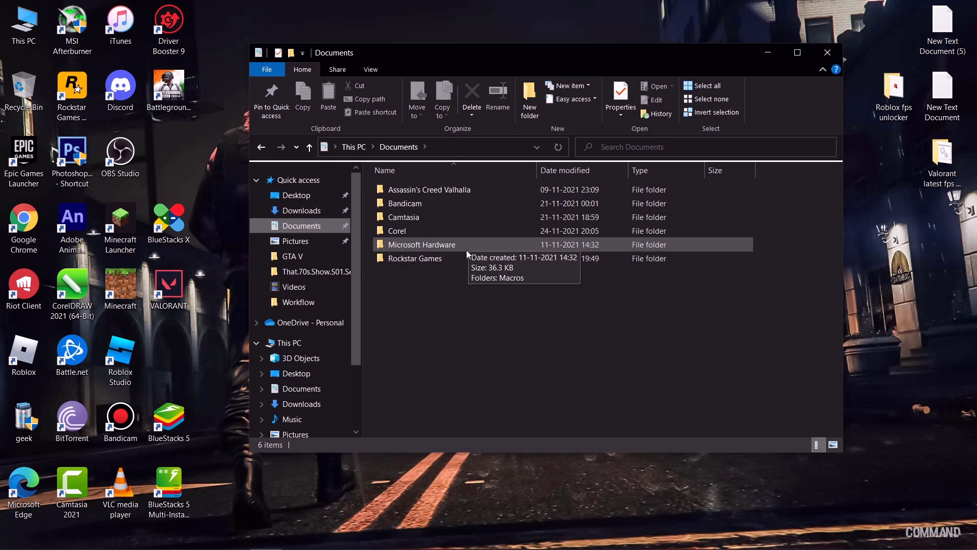
double_click(415, 258)
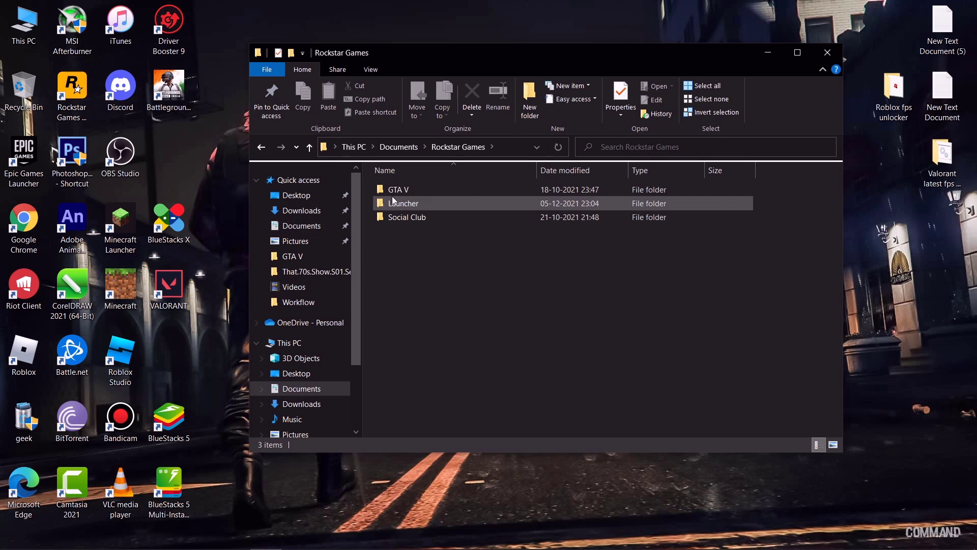
double_click(398, 190)
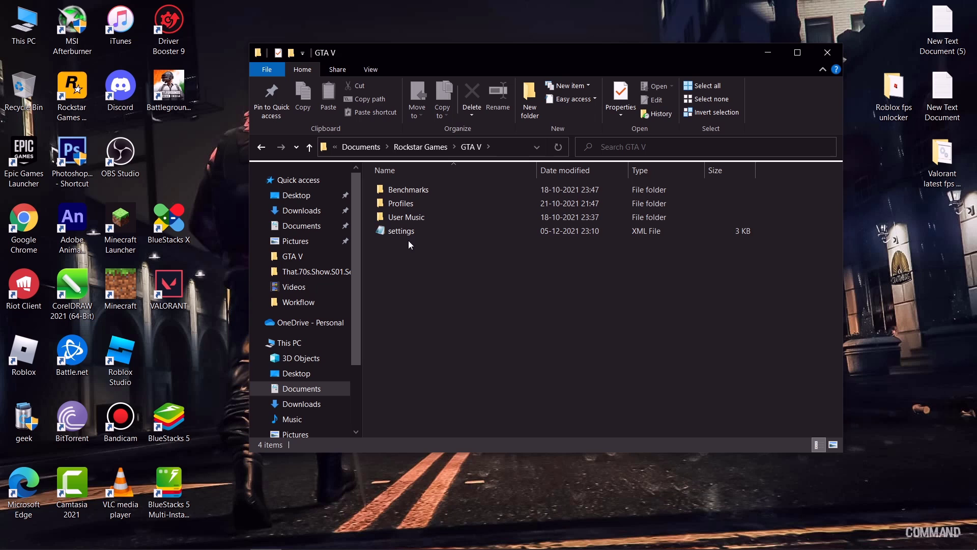
double_click(400, 232)
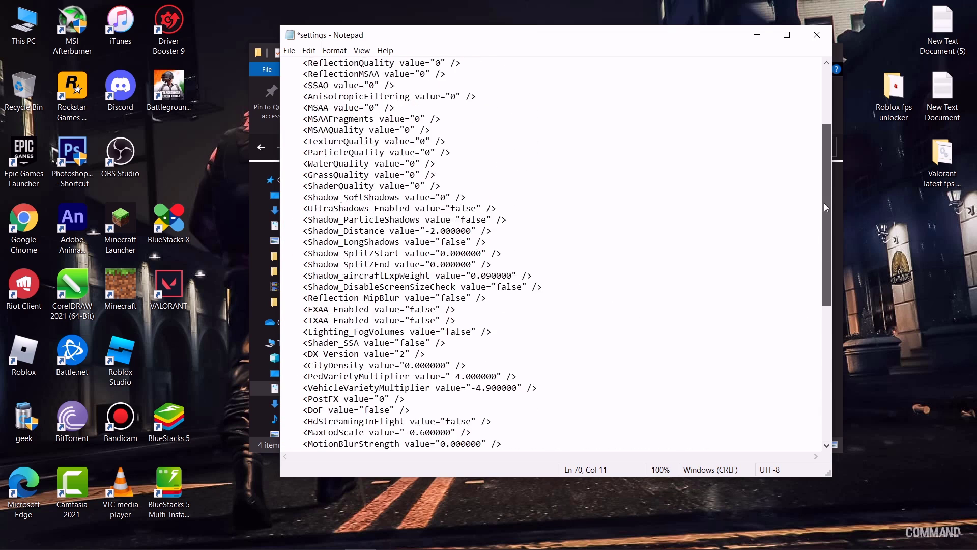
click(288, 51)
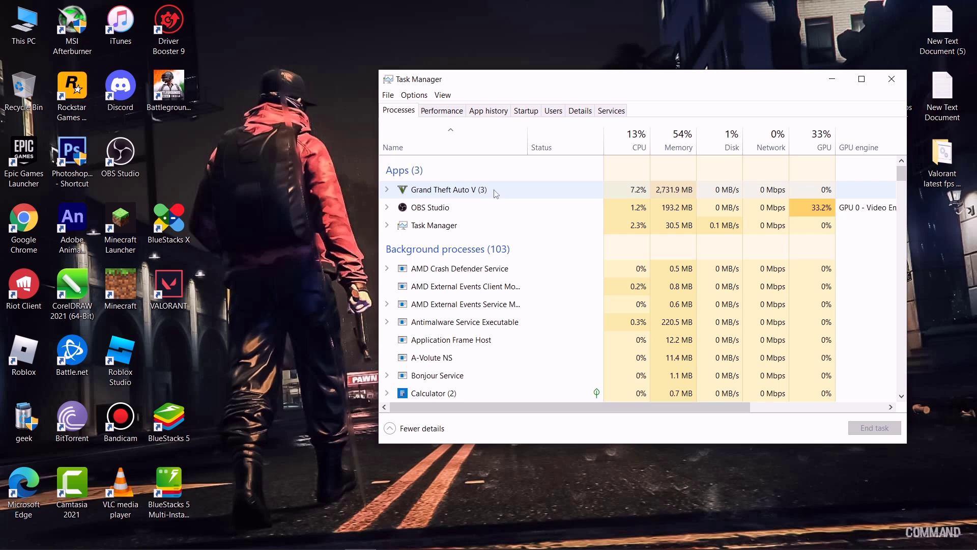
Set the GTA5.exe process priority to High from its details entry.
right_click(449, 206)
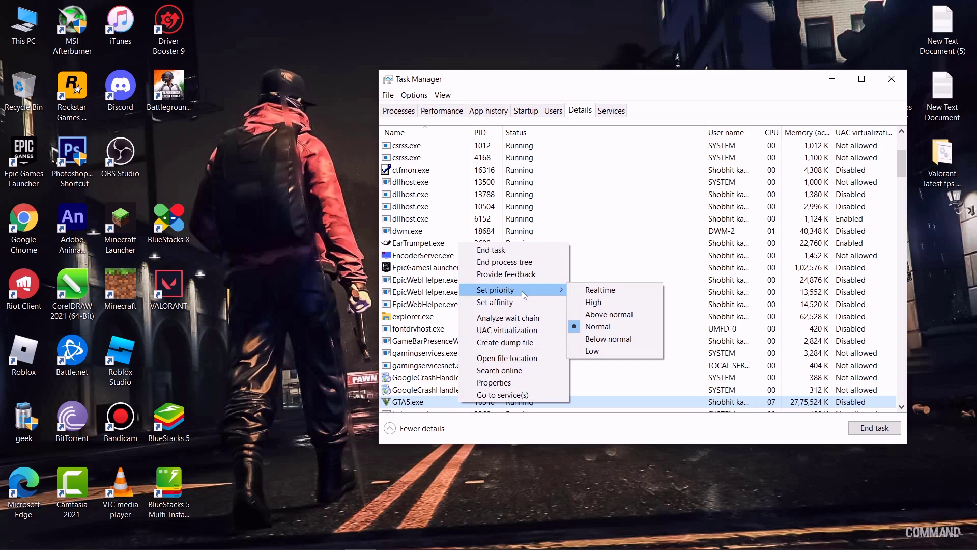
click(593, 302)
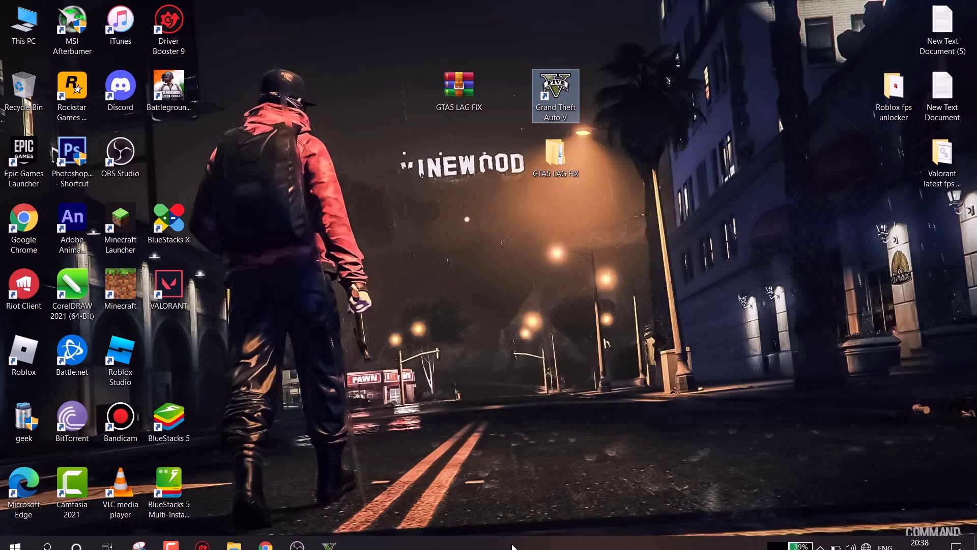
Launch Grand Theft Auto V from the desktop shortcut and drive the black sports car through the city.
double_click(555, 95)
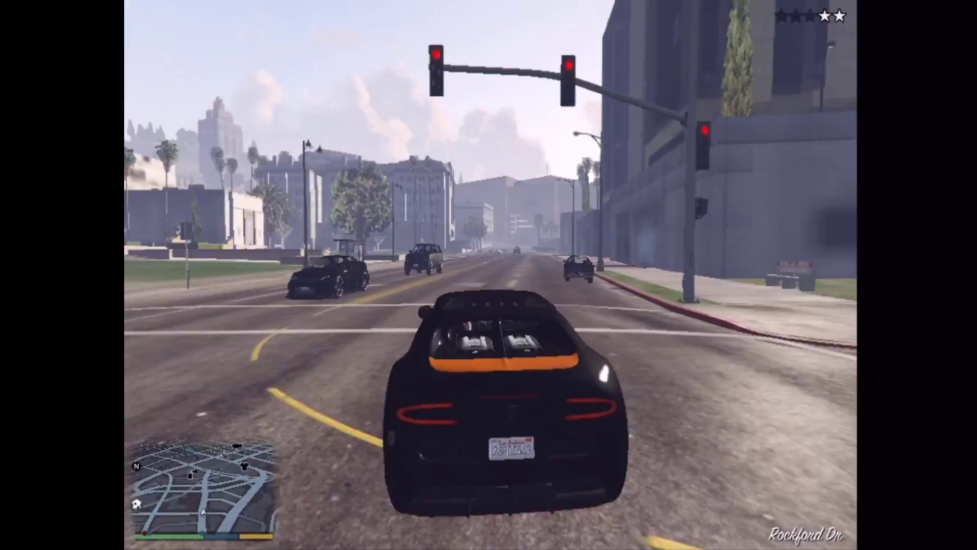
key(w)
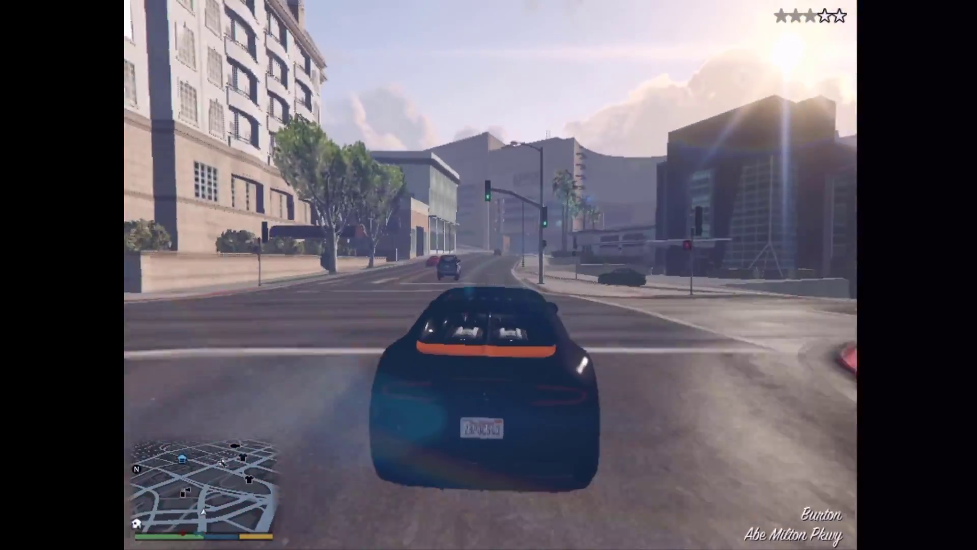
key(w)
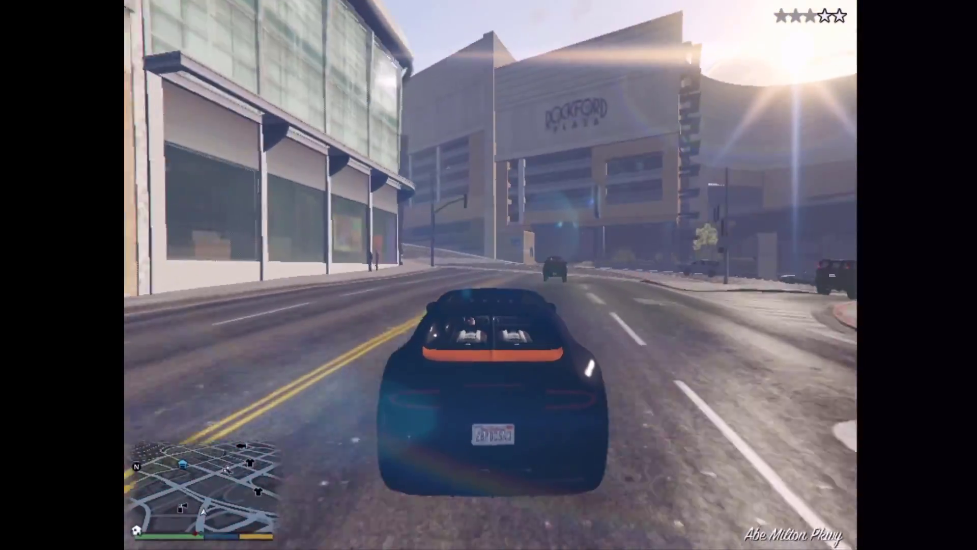